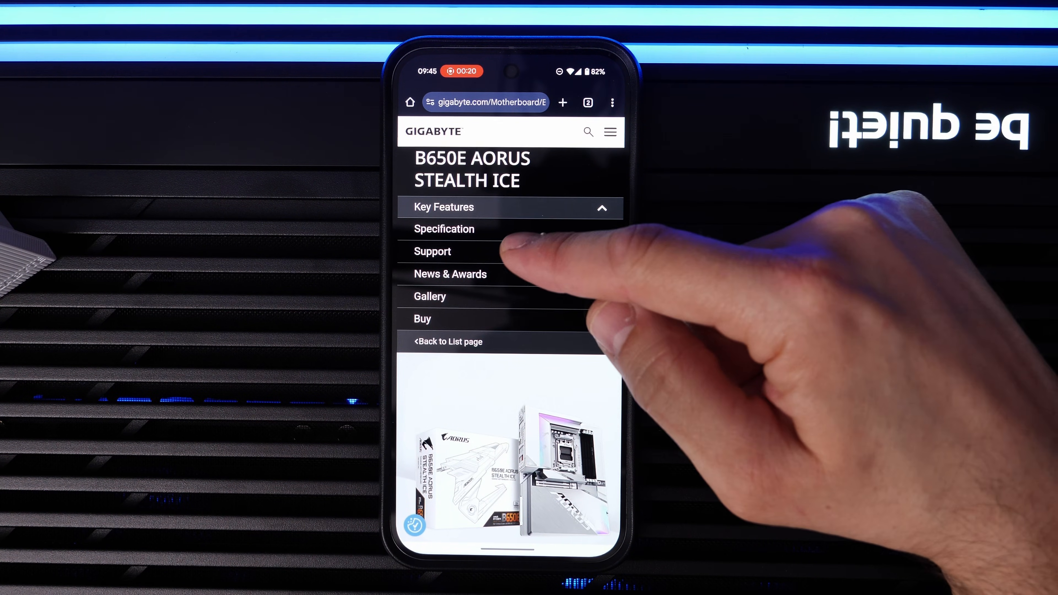
Download the MediaTek Wi-Fi 7 driver zip from the board's support page and open it in Files by Google once.
{"action": "left_click", "coordinate": [433, 252]}
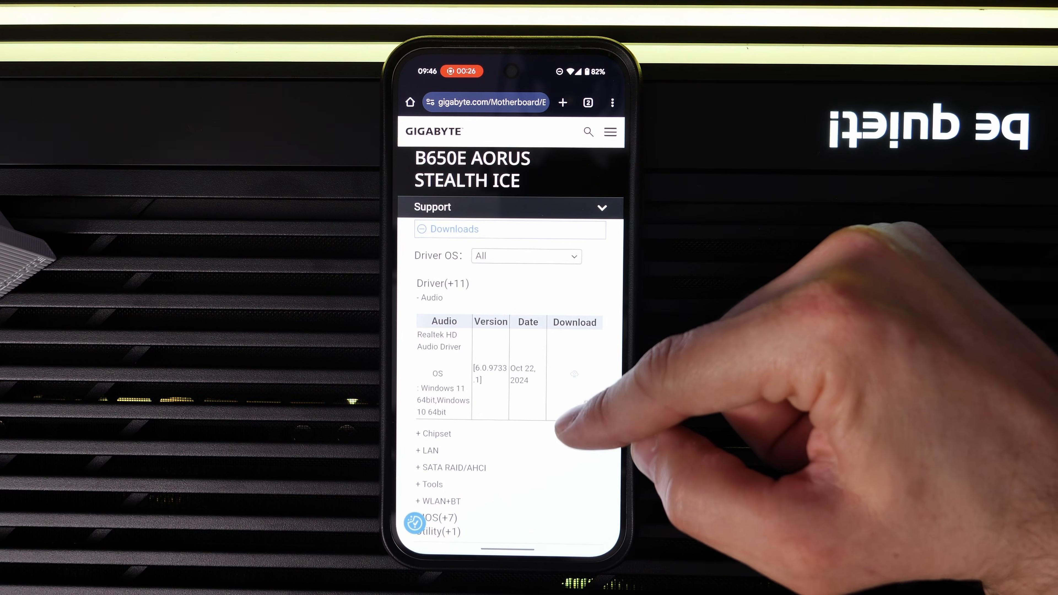
{"action": "scroll", "scroll_direction": "down", "scroll_amount": 3}
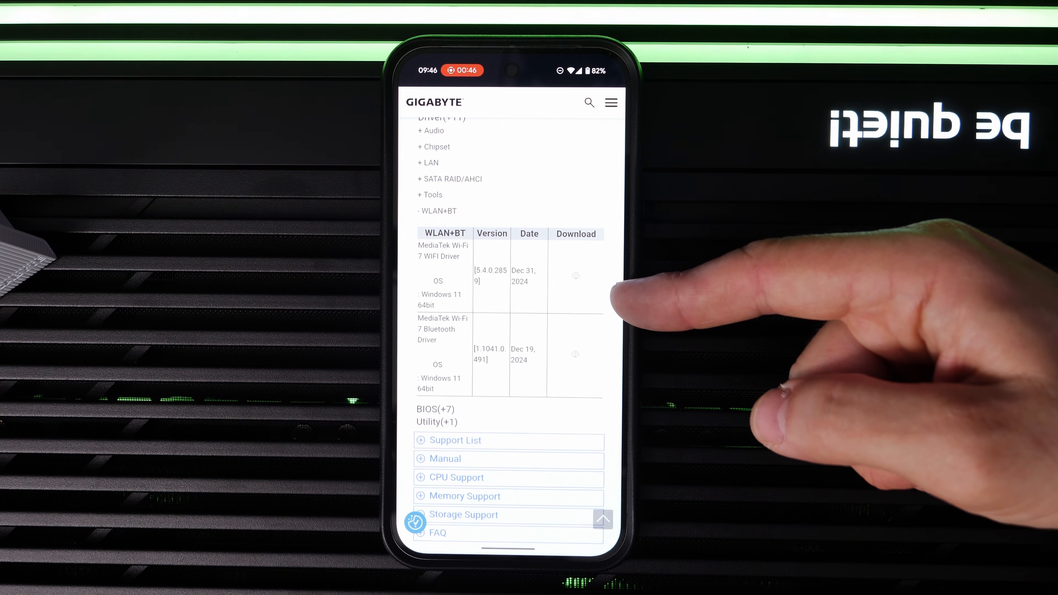
{"action": "left_click", "coordinate": [575, 275]}
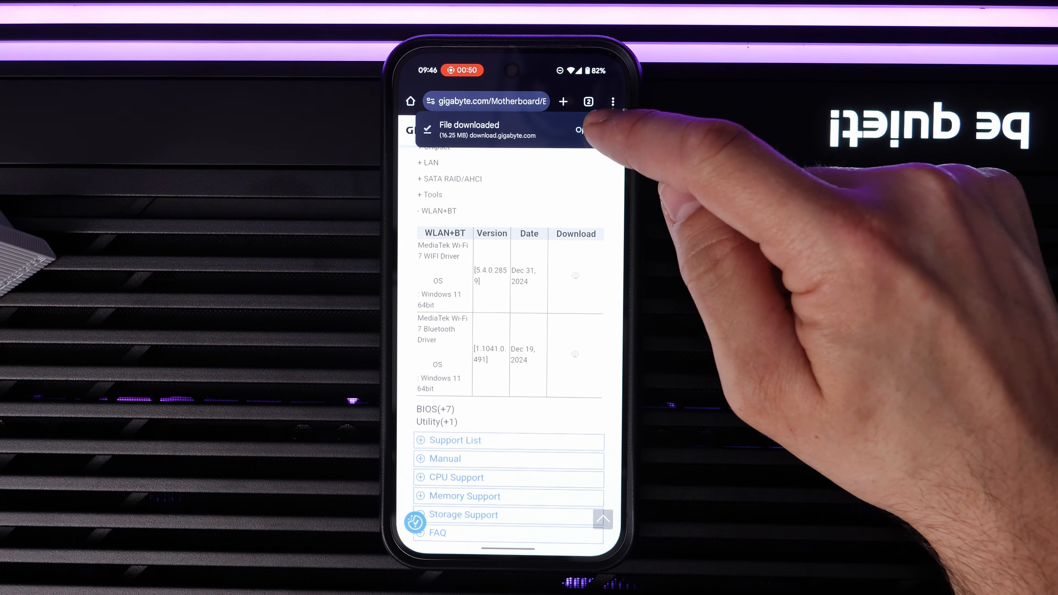
{"action": "left_click", "coordinate": [577, 129]}
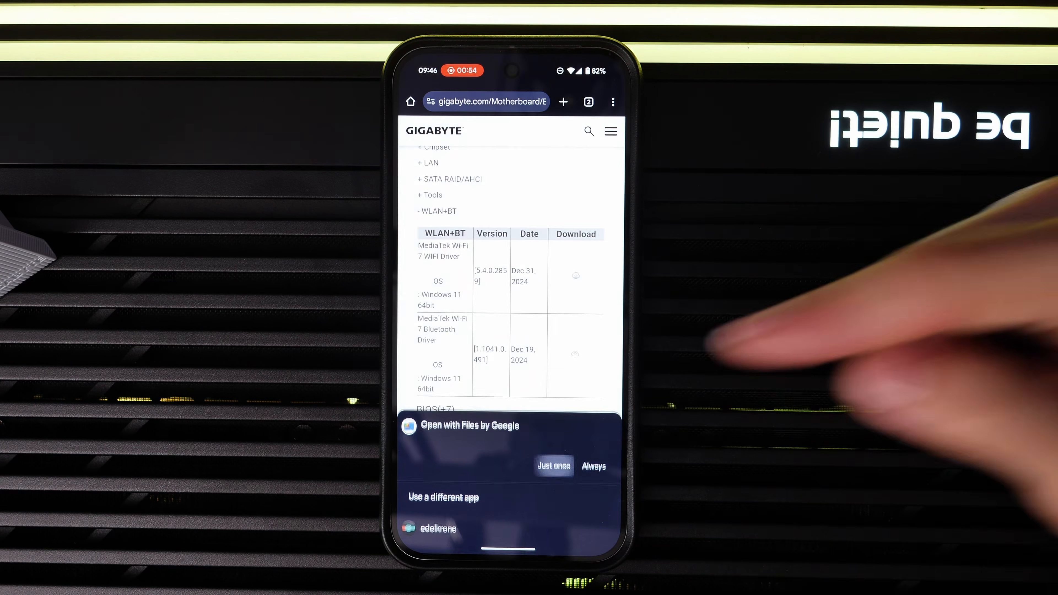
{"action": "left_click", "coordinate": [554, 465]}
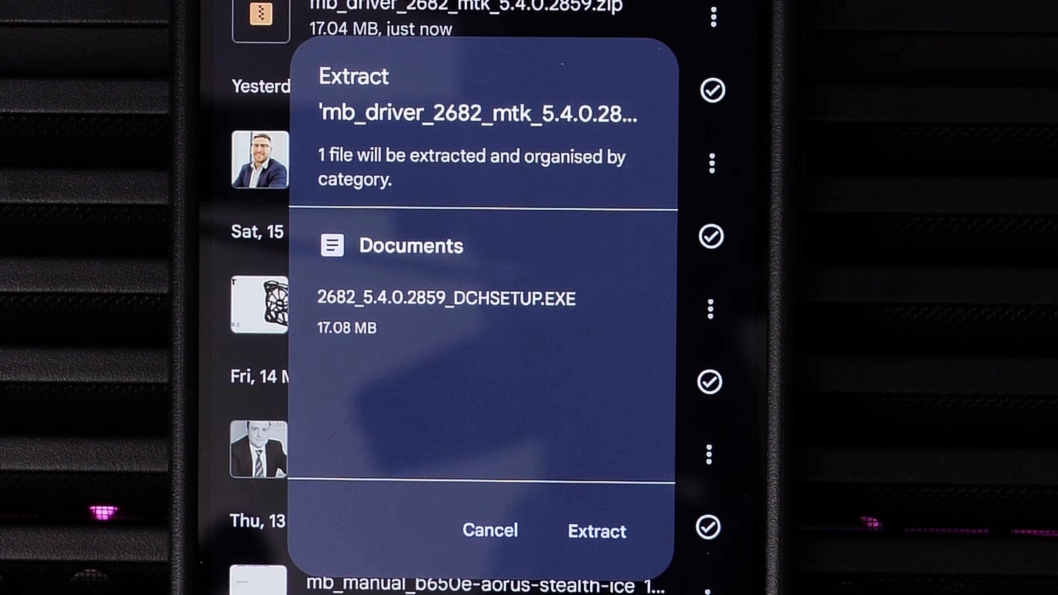
Extract the 2682_5.4.0.2859_DCHSETUP.EXE installer from the driver zip.
{"action": "left_click", "coordinate": [596, 532]}
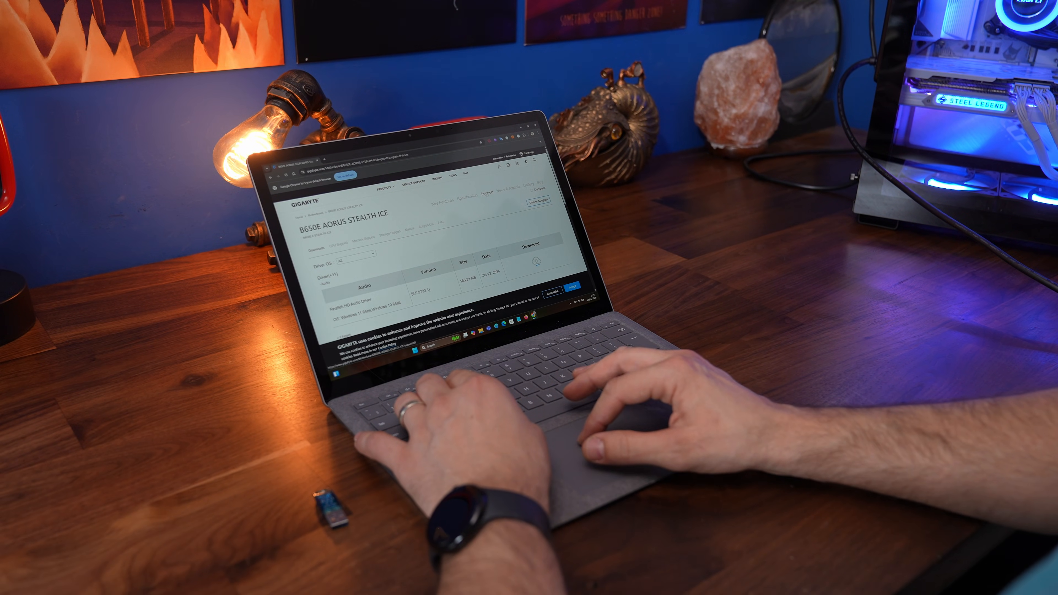
Expand the WLAN+BT driver list on the Gigabyte support page to reach the MediaTek Wi-Fi 7 driver.
{"action": "scroll", "scroll_direction": "down", "scroll_amount": 3}
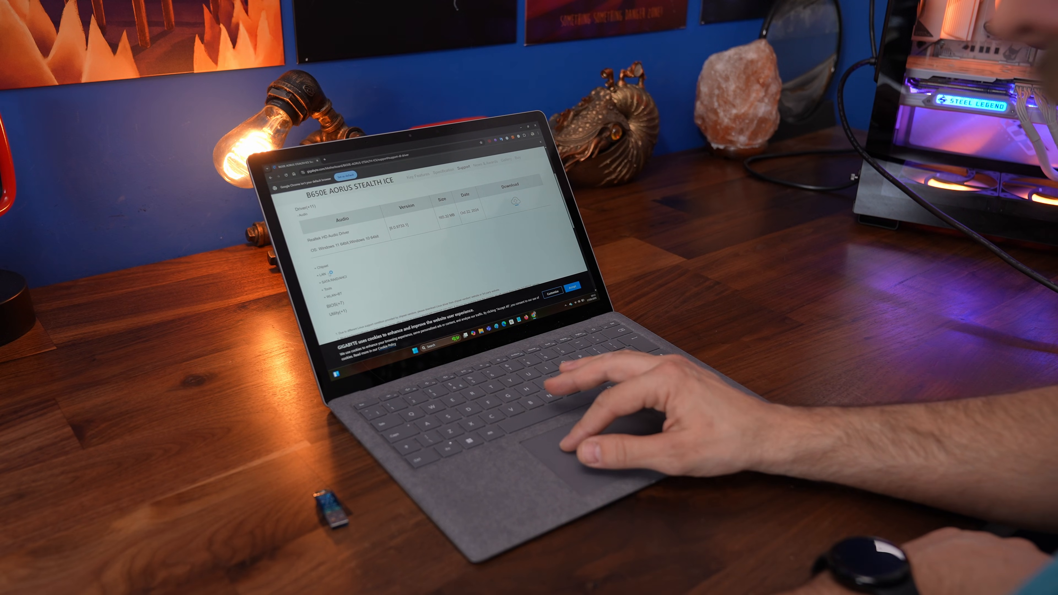
{"action": "scroll", "scroll_direction": "down", "scroll_amount": 3}
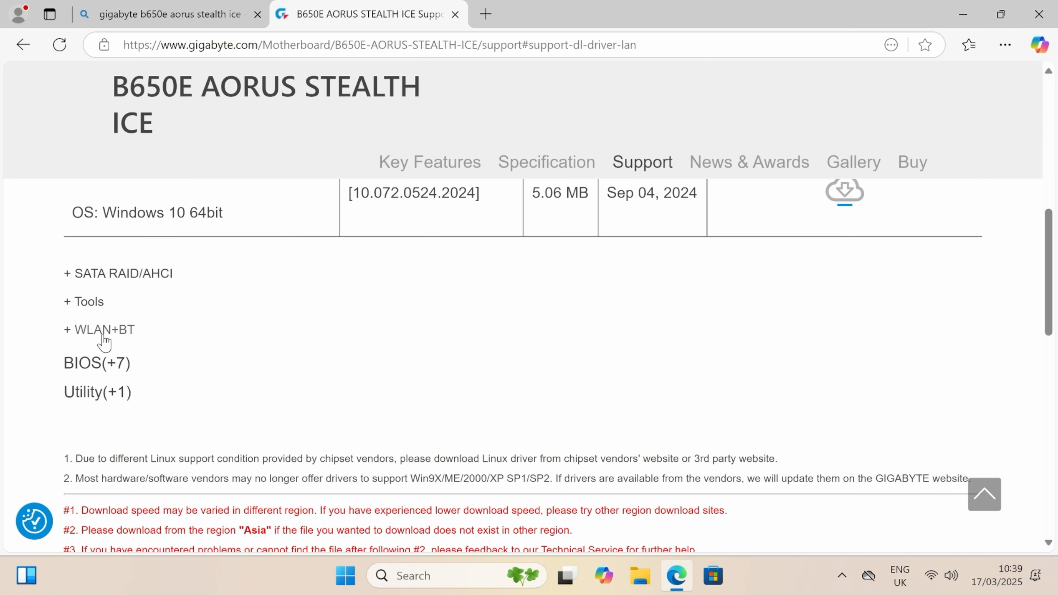
{"action": "left_click", "coordinate": [99, 331]}
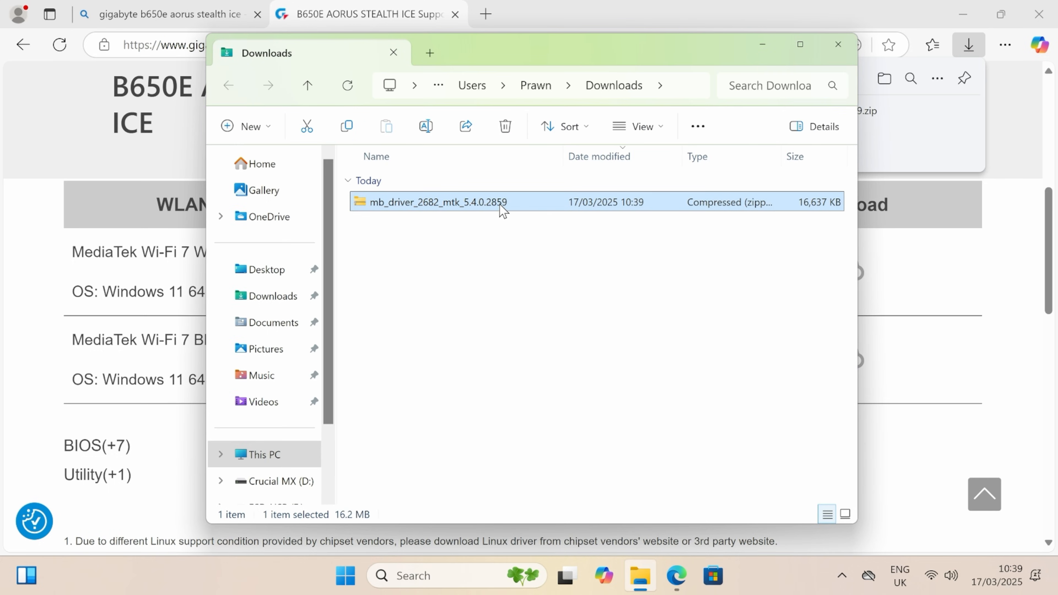
Extract the MediaTek driver zip with Extract All into the ESD-USB (E:) drive.
{"action": "right_click", "coordinate": [433, 202]}
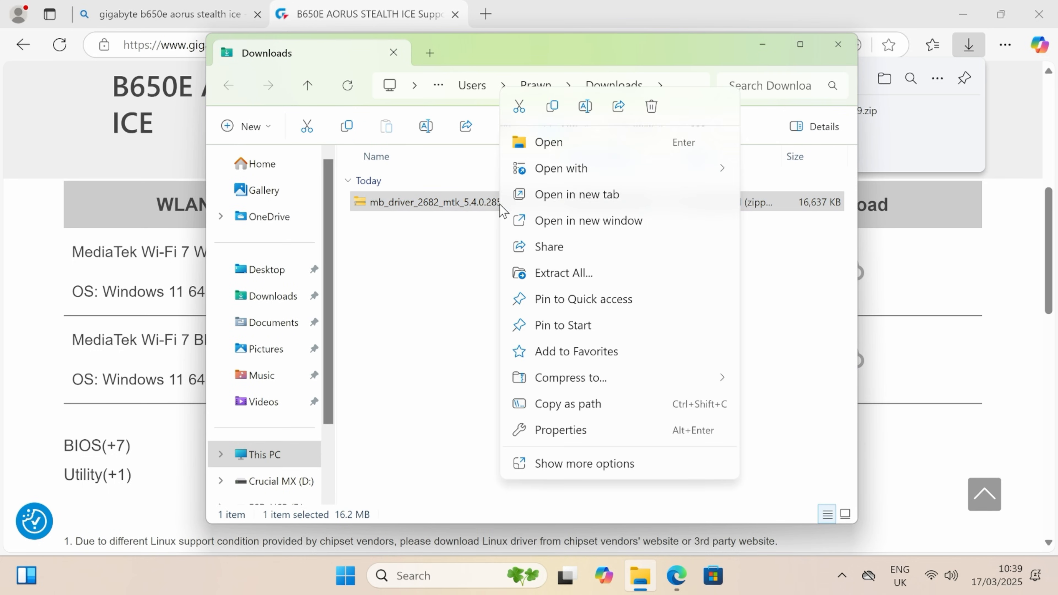
{"action": "mouse_move", "coordinate": [614, 277]}
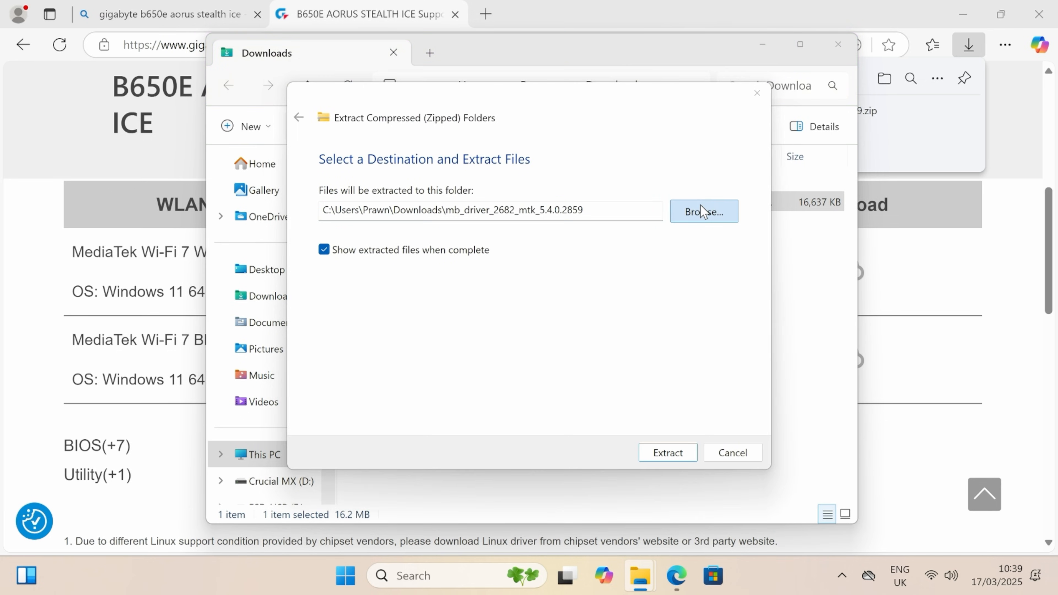
{"action": "left_click", "coordinate": [703, 211]}
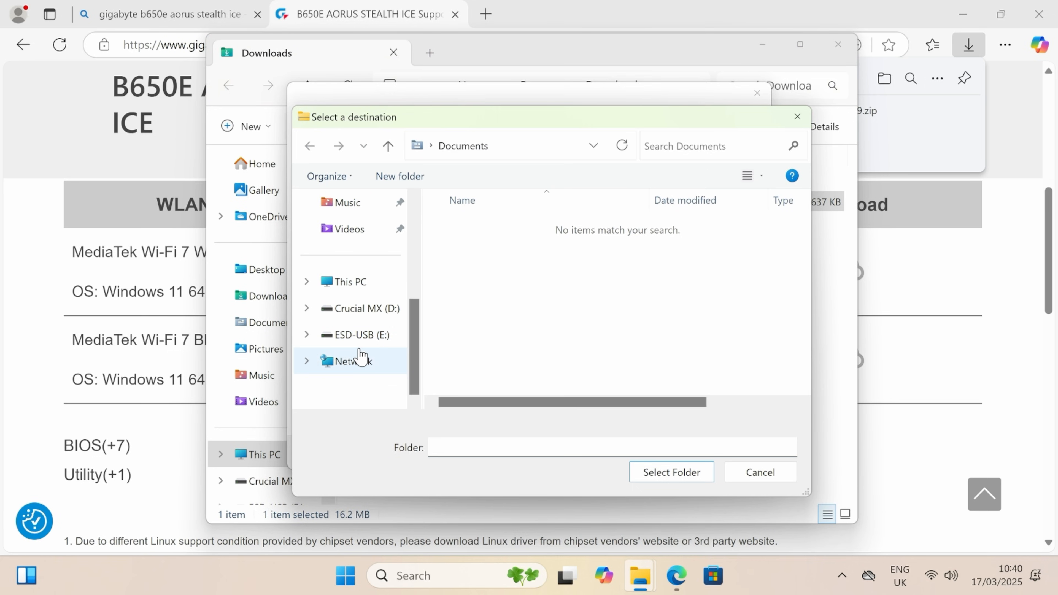
{"action": "left_click", "coordinate": [346, 281]}
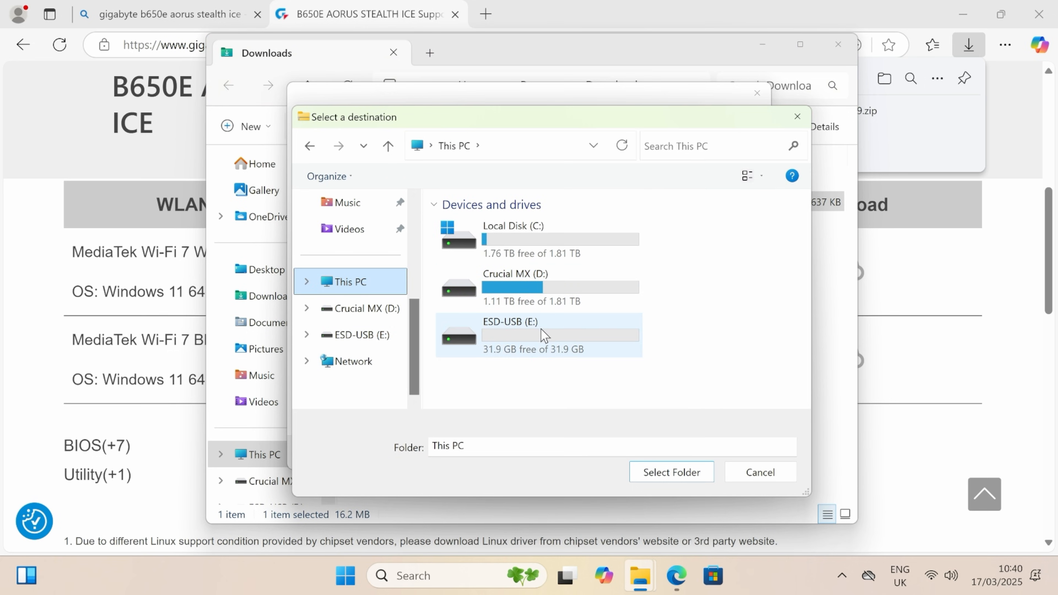
{"action": "double_click", "coordinate": [511, 335]}
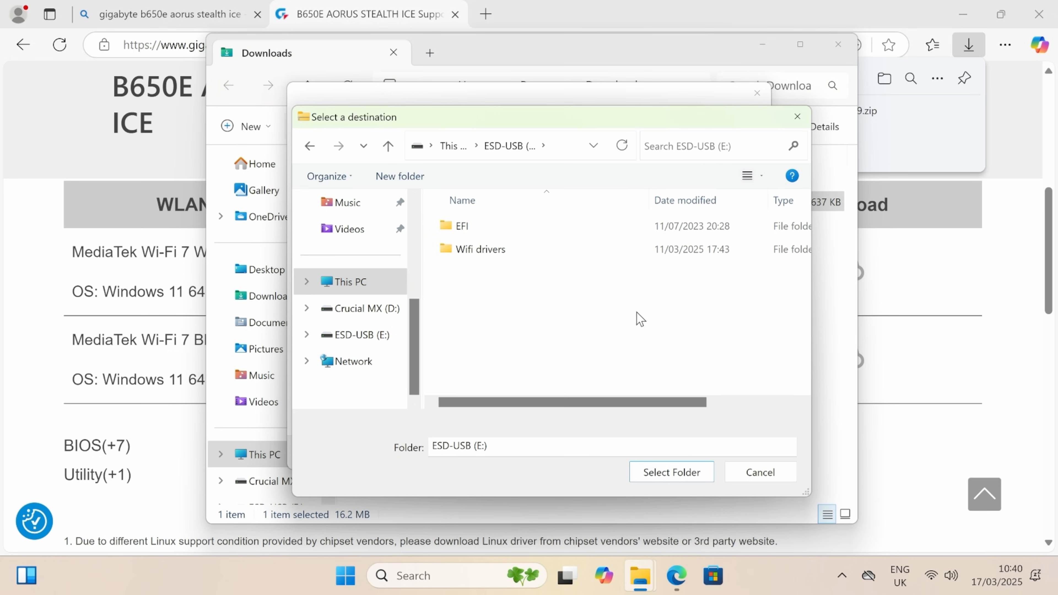
{"action": "left_click", "coordinate": [671, 471]}
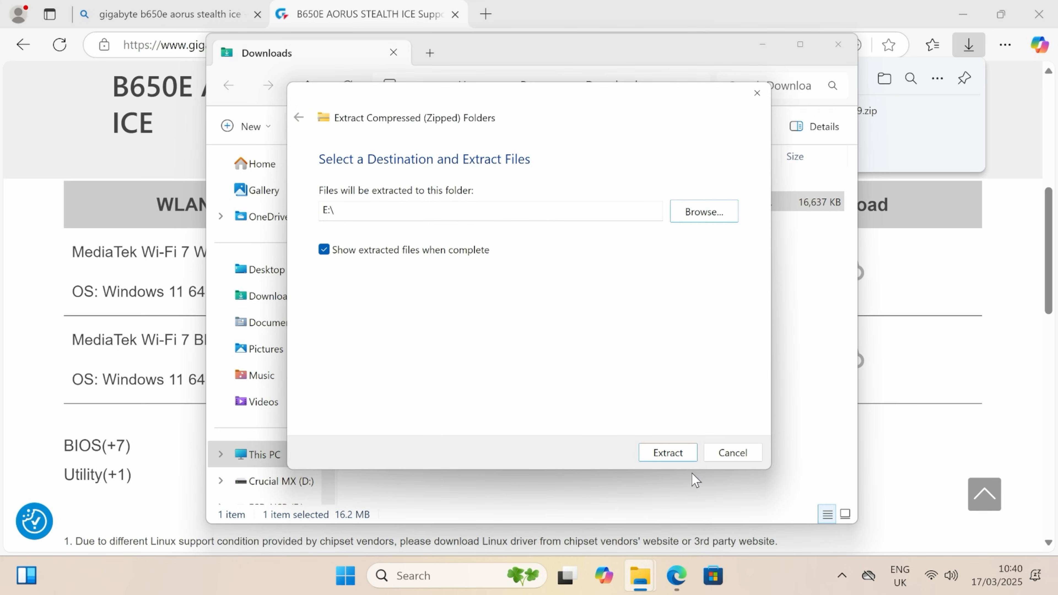
{"action": "left_click", "coordinate": [667, 452]}
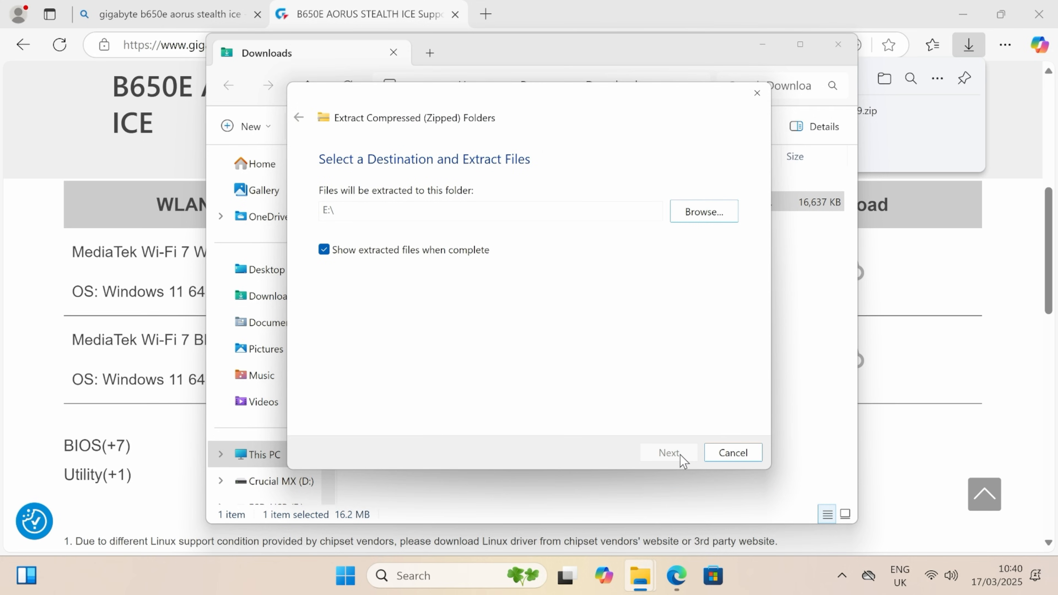
{"action": "left_click", "coordinate": [668, 454]}
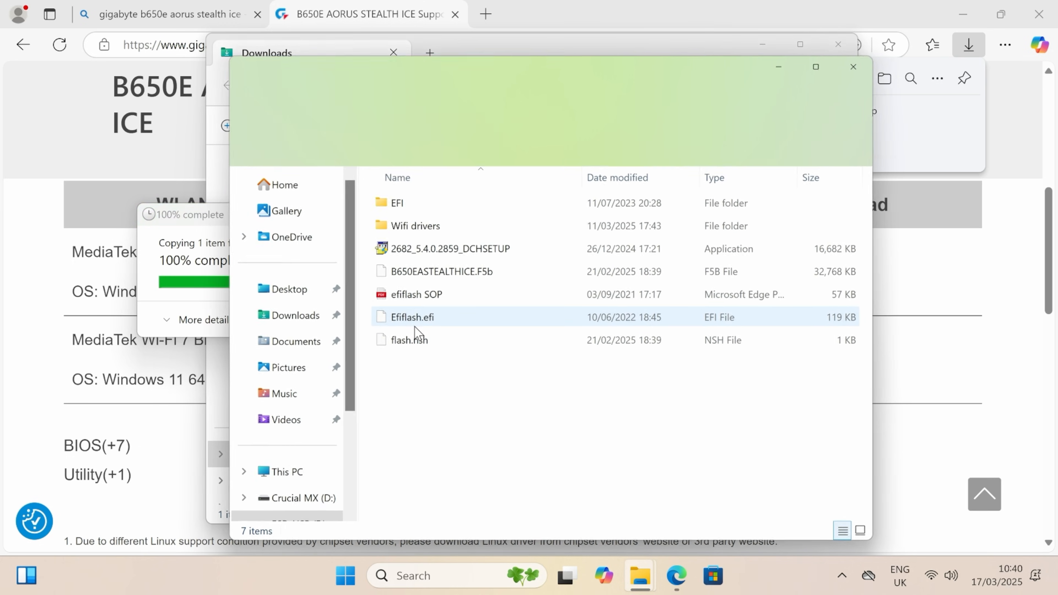
Select the extracted 2682_5.4.0.2859_DCHSETUP installer on the ESD-USB drive.
{"action": "left_click", "coordinate": [450, 248]}
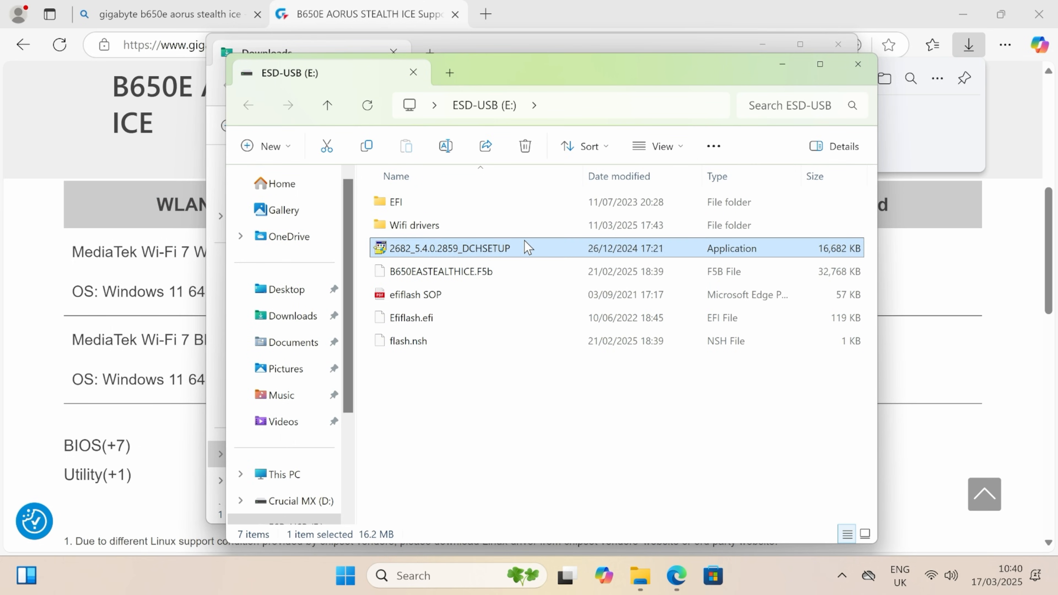
{"action": "mouse_move", "coordinate": [518, 255]}
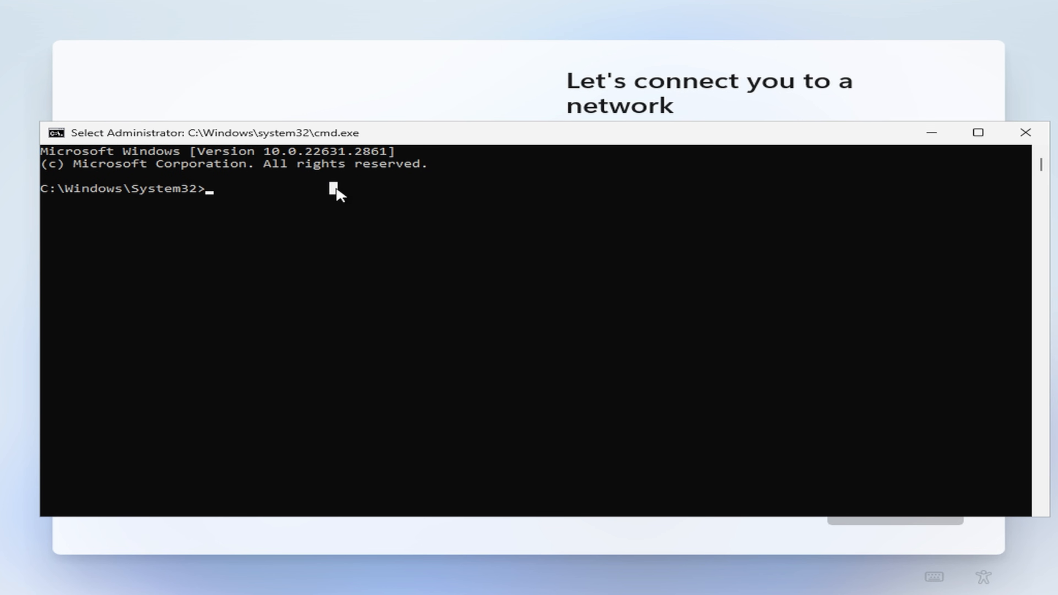
{"action": "mouse_move", "coordinate": [93, 322]}
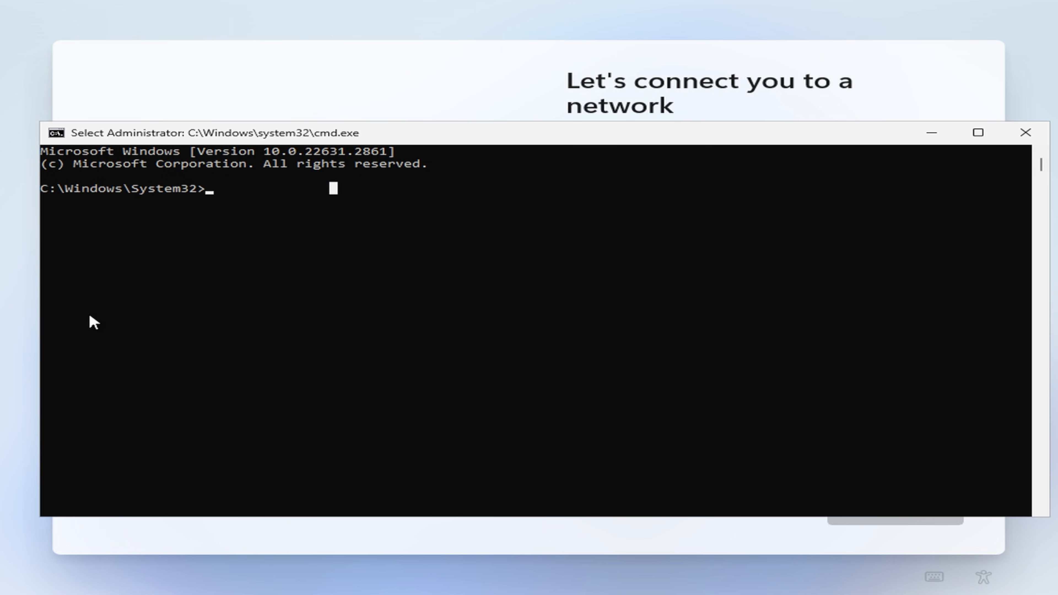
{"action": "mouse_move", "coordinate": [132, 396]}
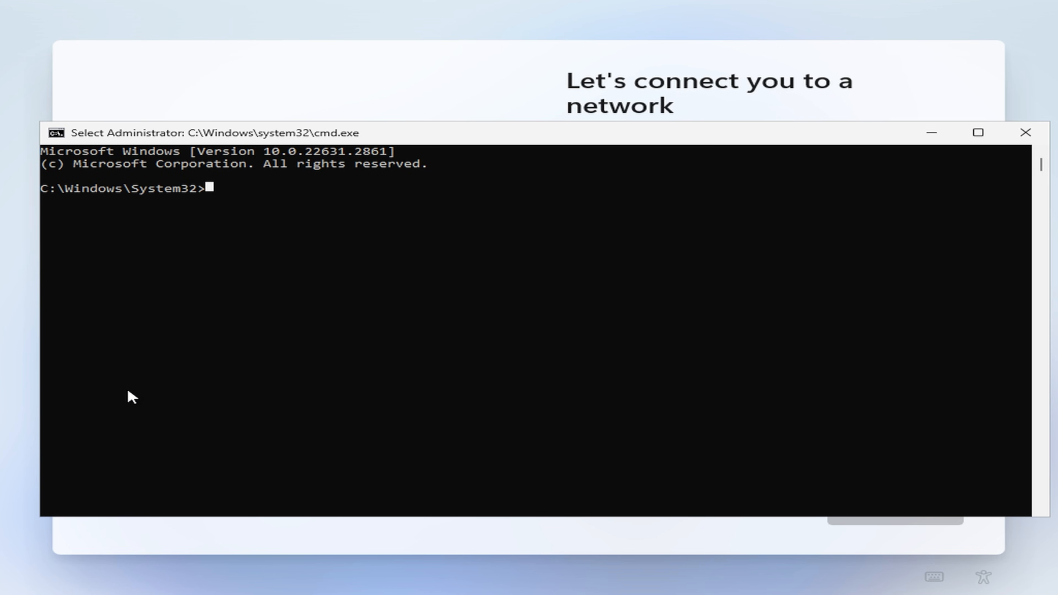
Run explorer from Command Prompt to launch File Explorer over the setup screen.
{"action": "type", "text": "e"}
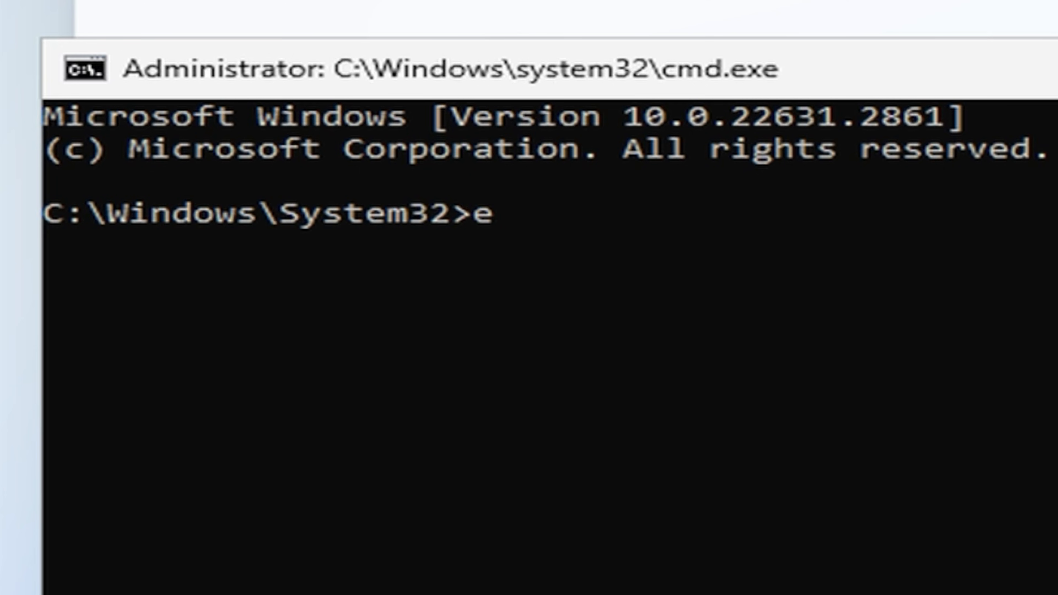
{"action": "type", "text": "xplorer"}
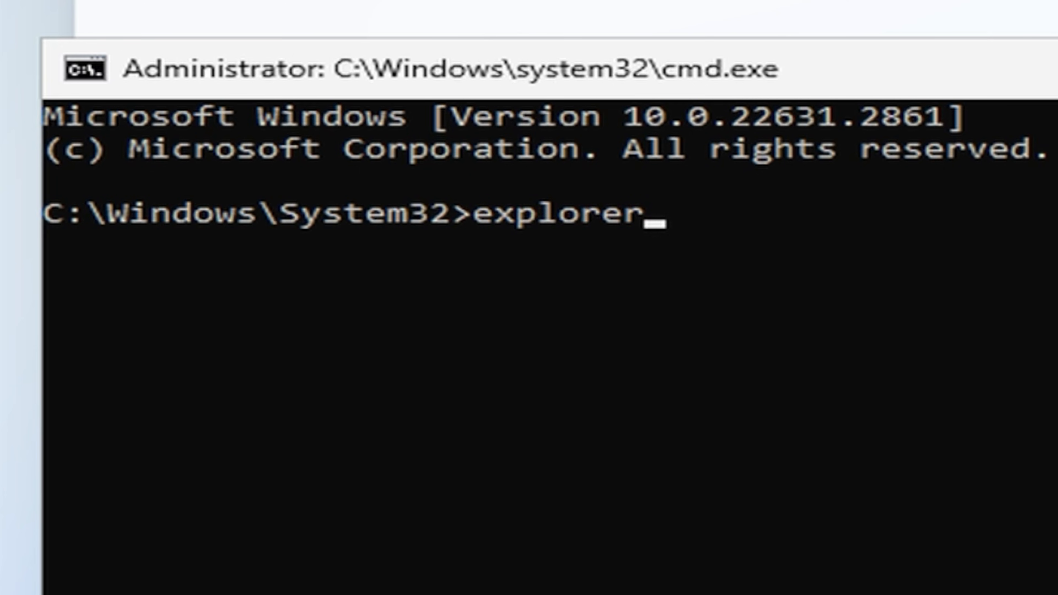
{"action": "key", "text": "Return"}
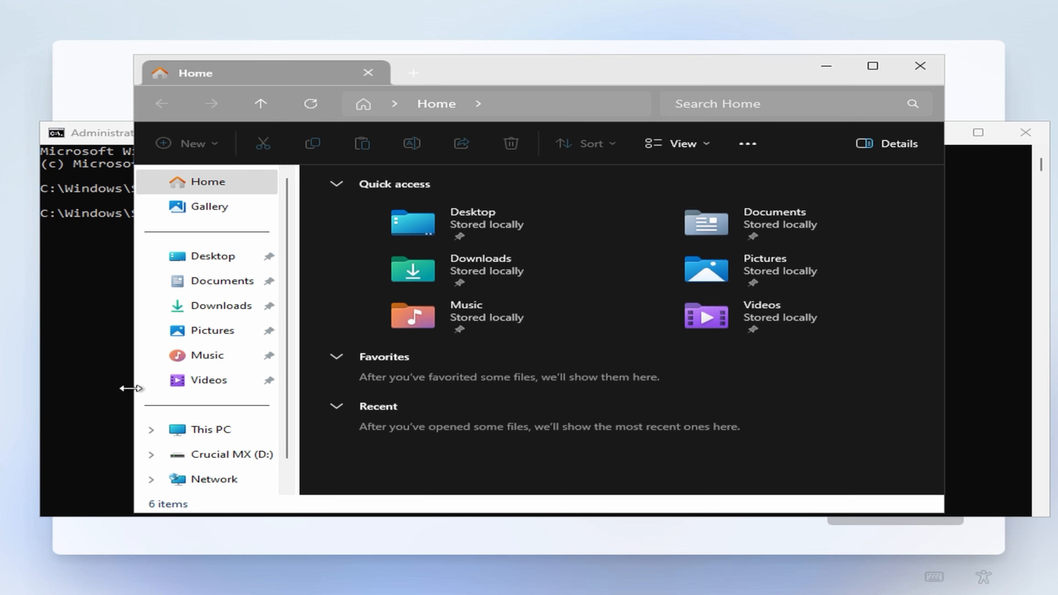
{"action": "mouse_move", "coordinate": [499, 164]}
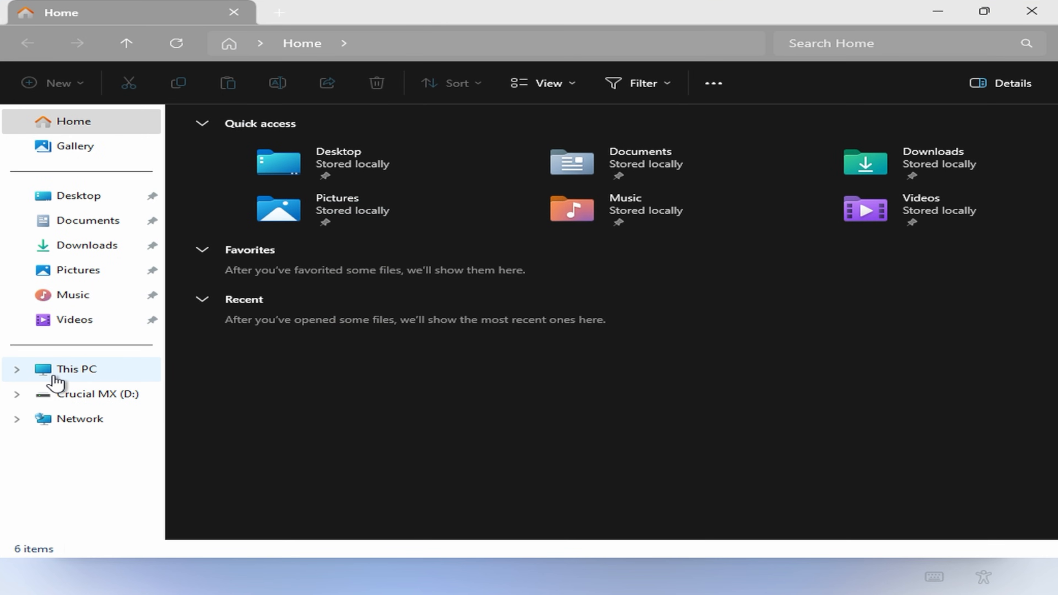
Browse This PC > Pixel 9 Pro XL > Download into the mb_driver_2682_mtk_5.4.0.2859 folder.
{"action": "left_click", "coordinate": [75, 369]}
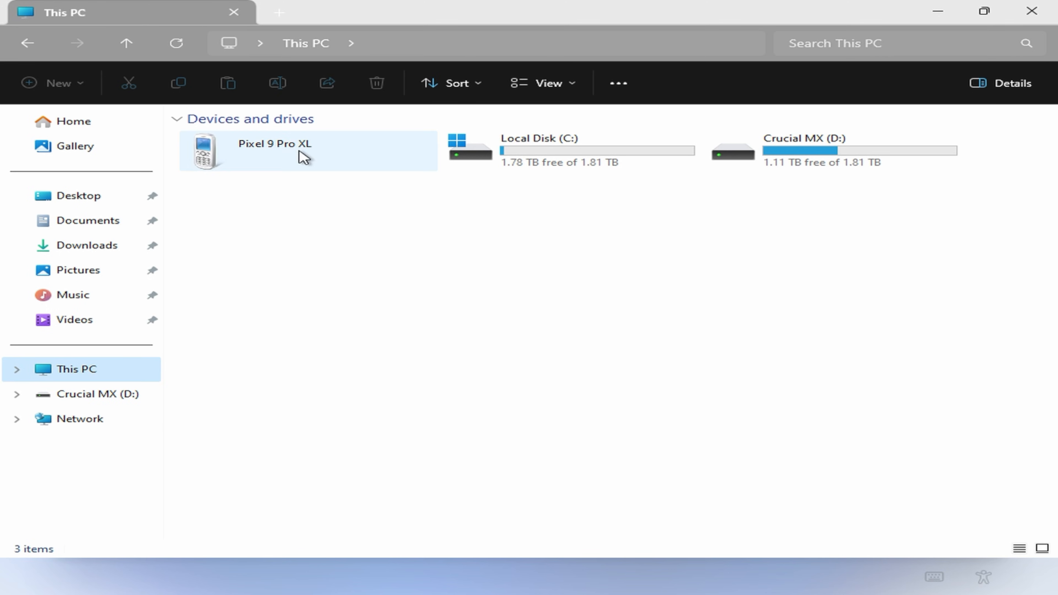
{"action": "double_click", "coordinate": [270, 150]}
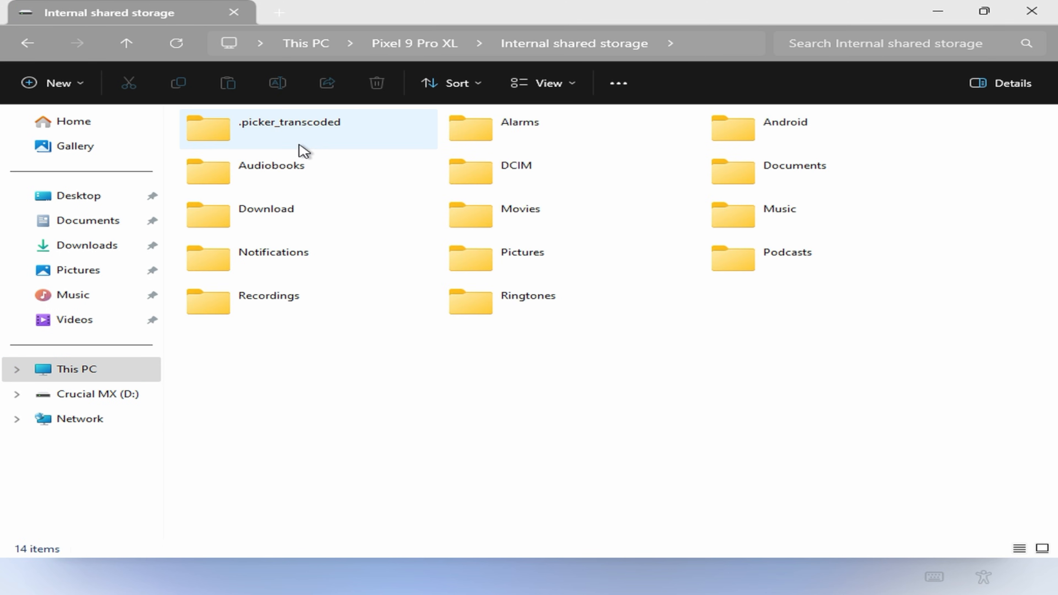
{"action": "double_click", "coordinate": [266, 213]}
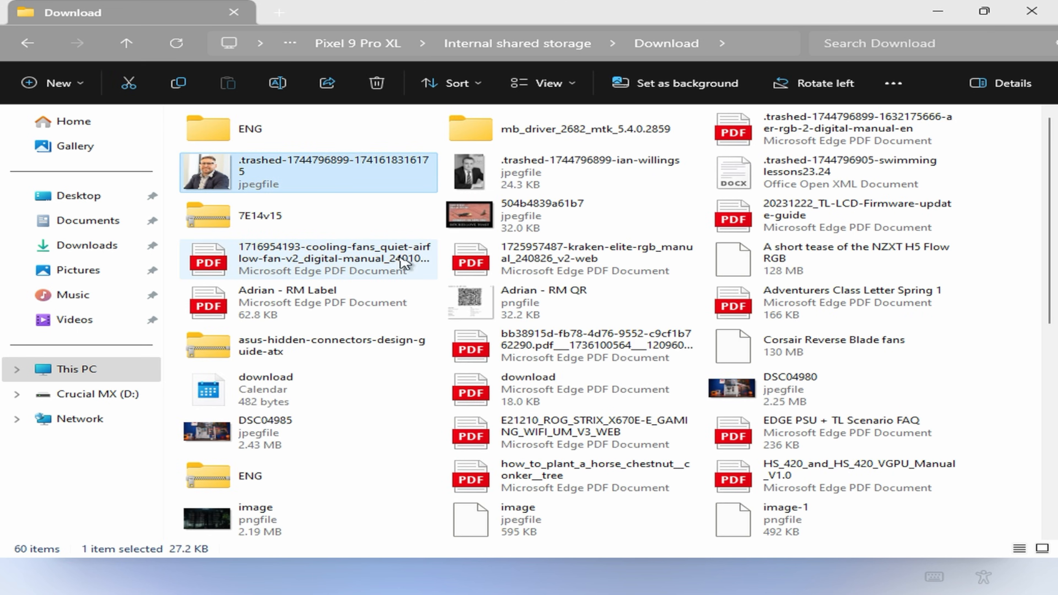
{"action": "double_click", "coordinate": [501, 128]}
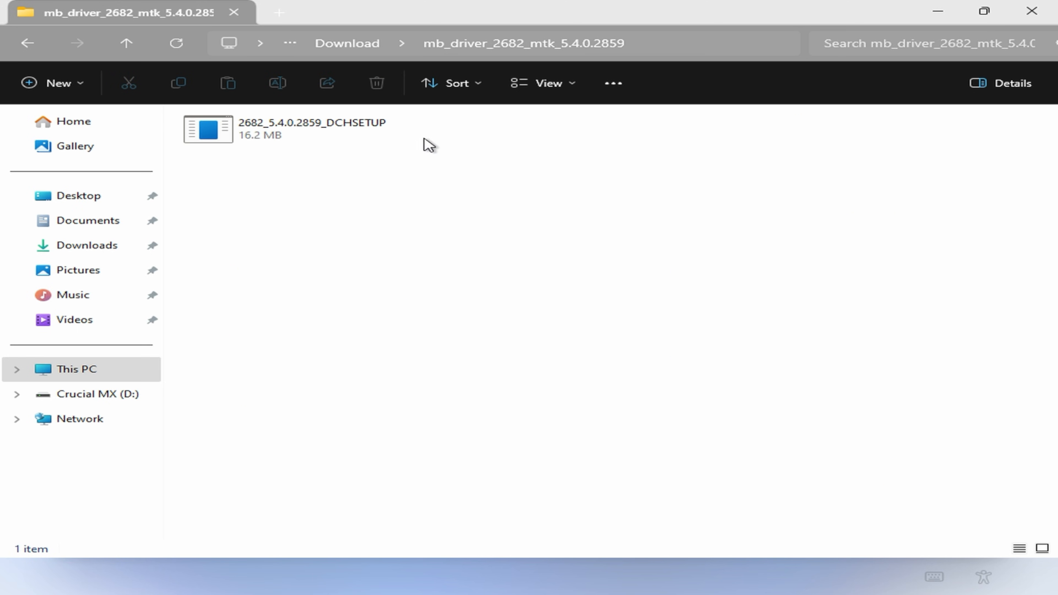
{"action": "mouse_move", "coordinate": [351, 139]}
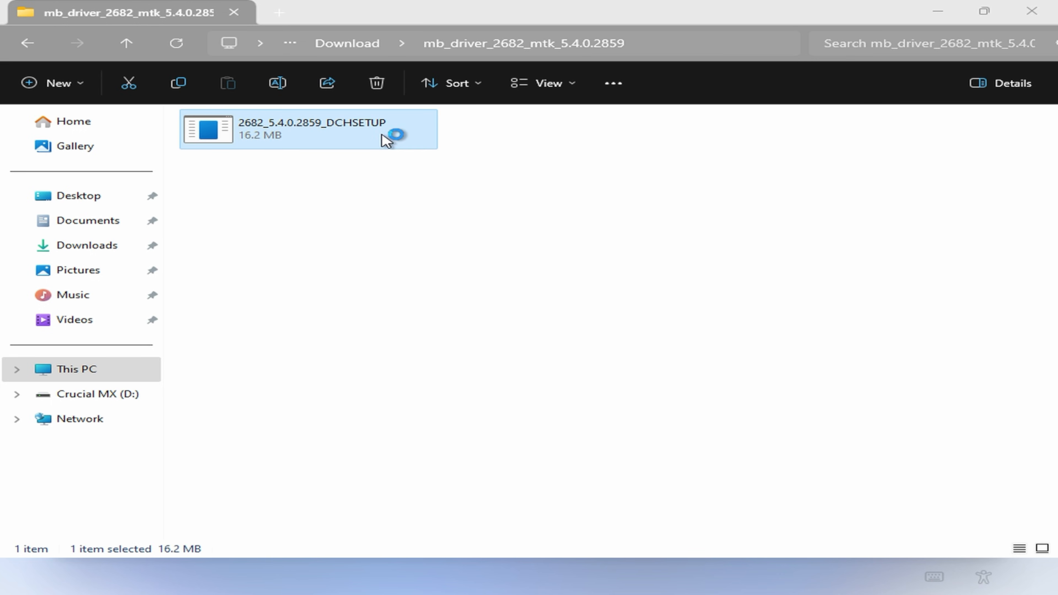
{"action": "double_click", "coordinate": [308, 129]}
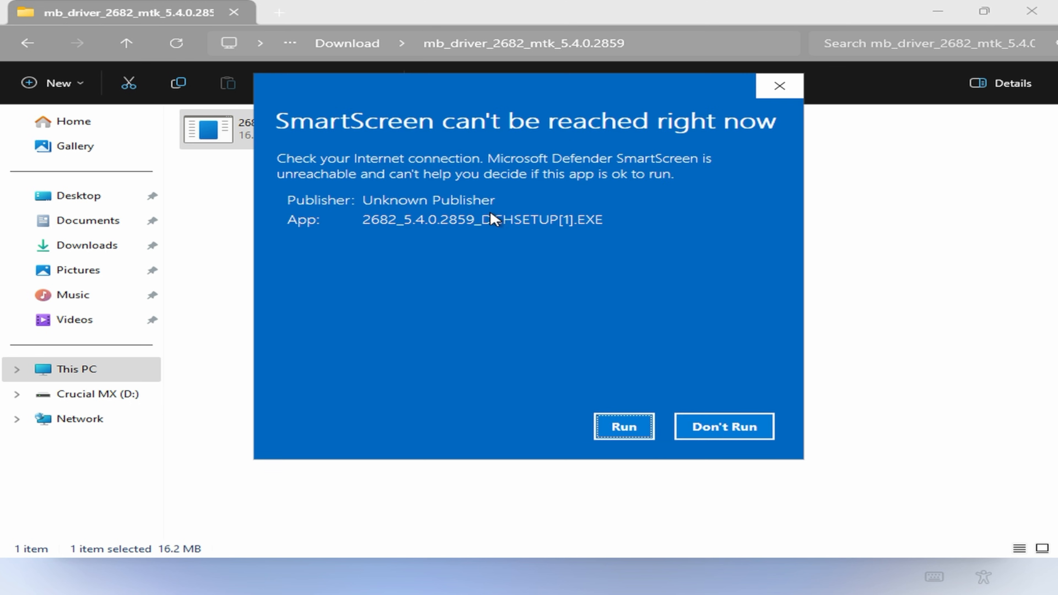
{"action": "left_click", "coordinate": [623, 426]}
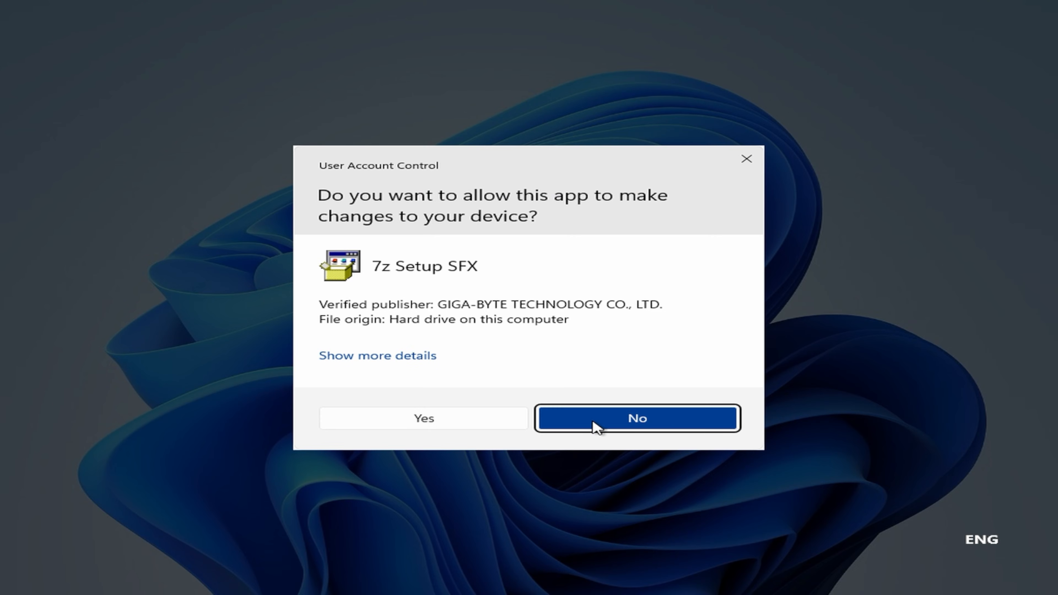
{"action": "left_click", "coordinate": [423, 418]}
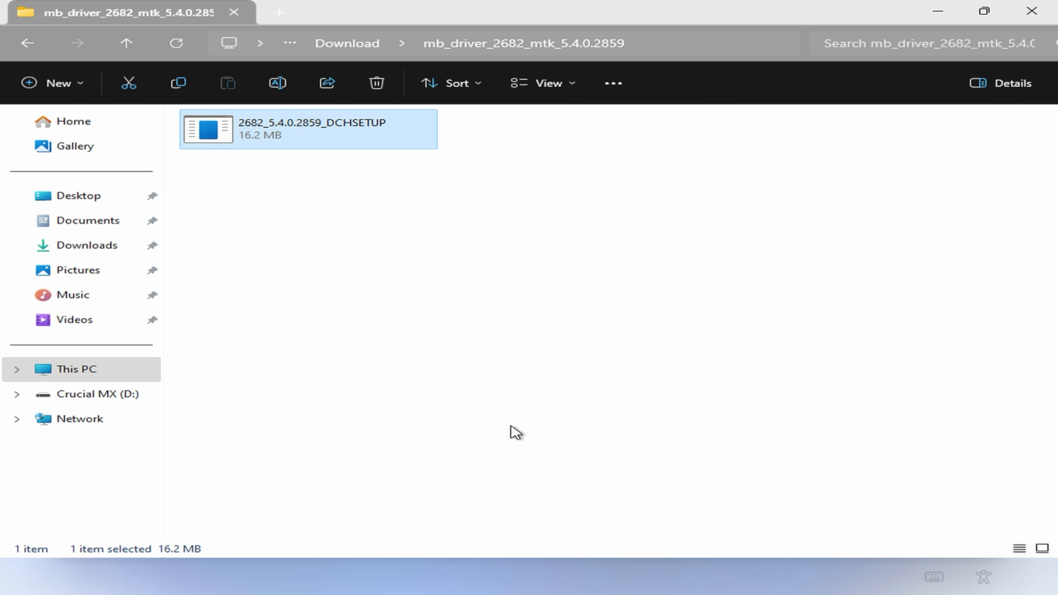
{"action": "double_click", "coordinate": [308, 129]}
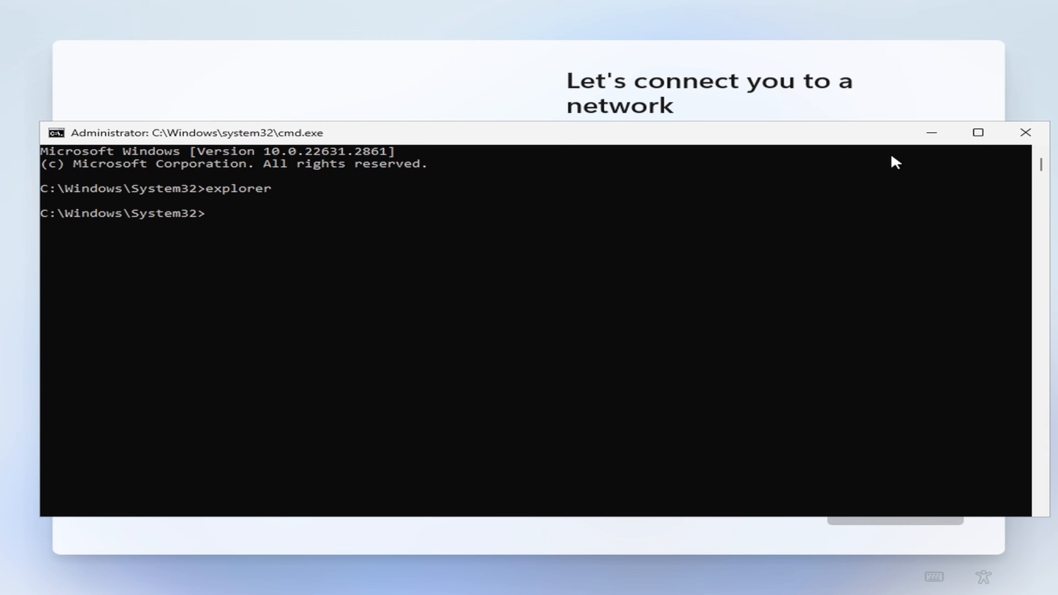
{"action": "mouse_move", "coordinate": [1025, 132]}
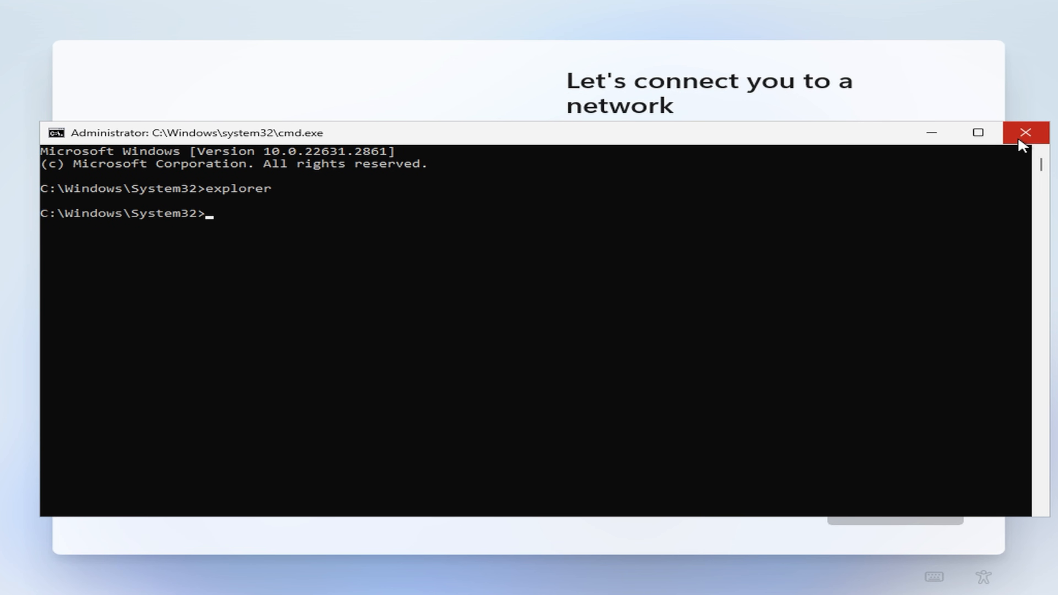
Close Command Prompt and connect to the ASUS Wi-Fi network with its security key.
{"action": "left_click", "coordinate": [1024, 132]}
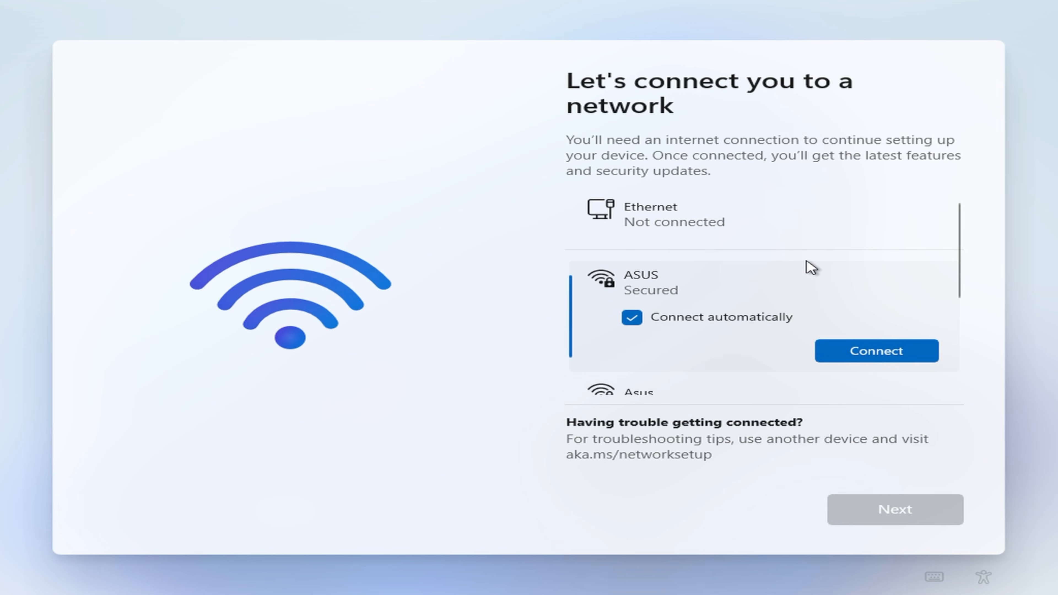
{"action": "left_click", "coordinate": [875, 351]}
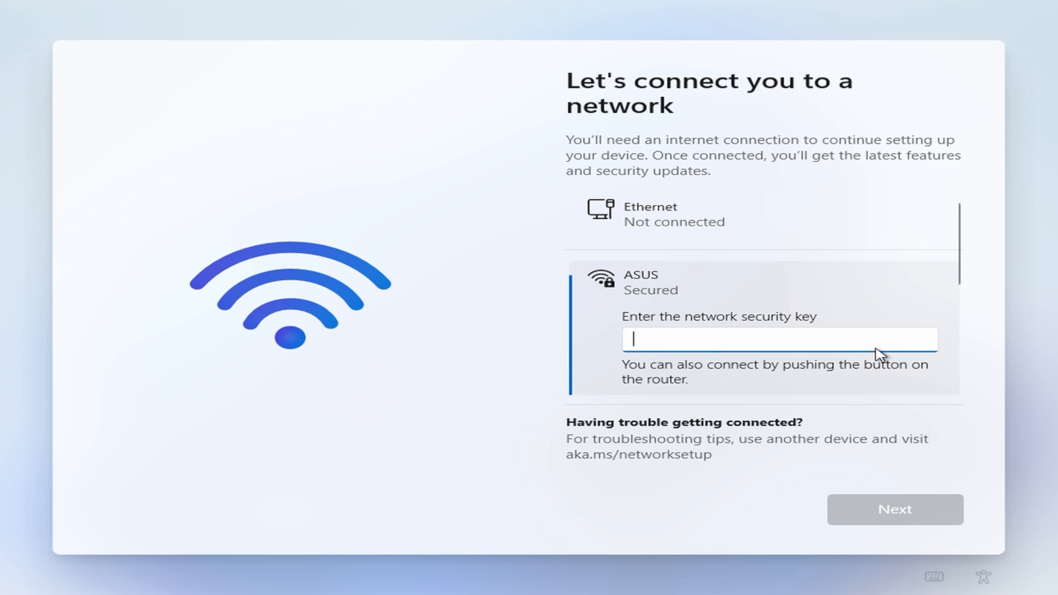
{"action": "mouse_move", "coordinate": [854, 272]}
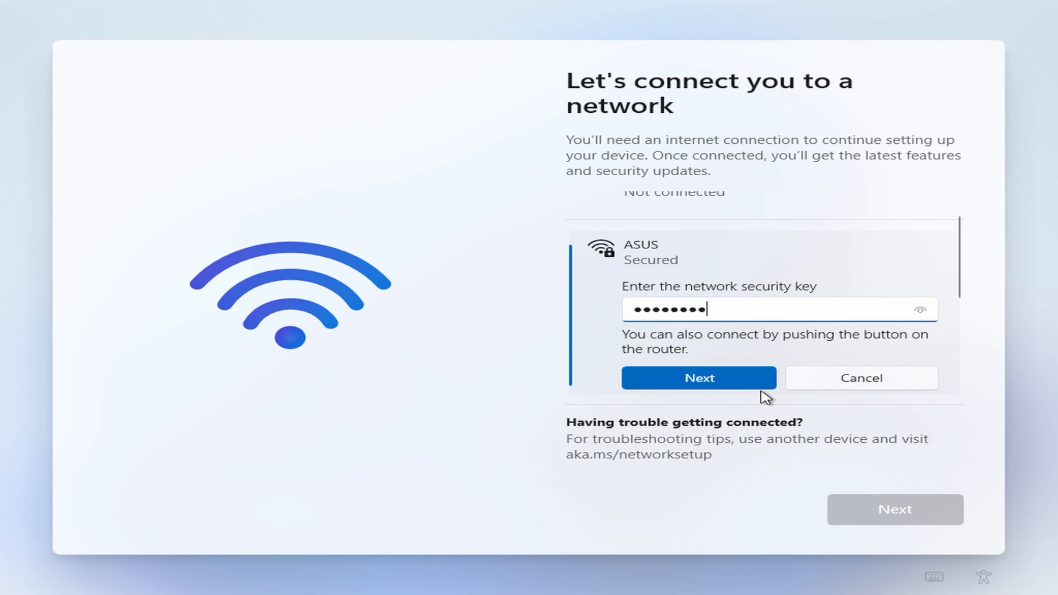
{"action": "left_click", "coordinate": [699, 378]}
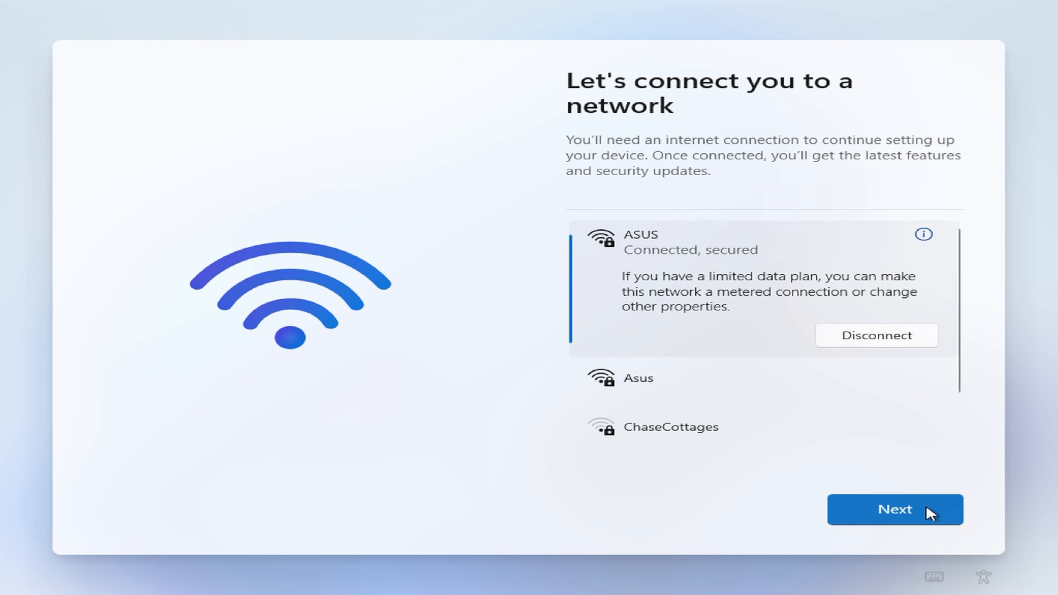
{"action": "mouse_move", "coordinate": [903, 365]}
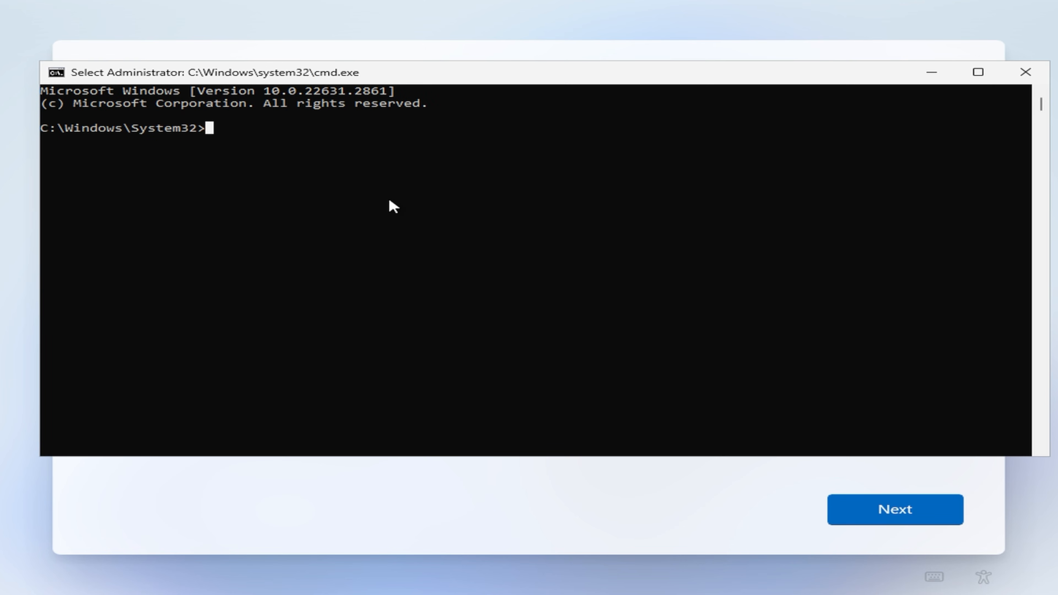
Enter the oobe\bypassnro bypass command in Command Prompt.
{"action": "type", "text": "oobe"}
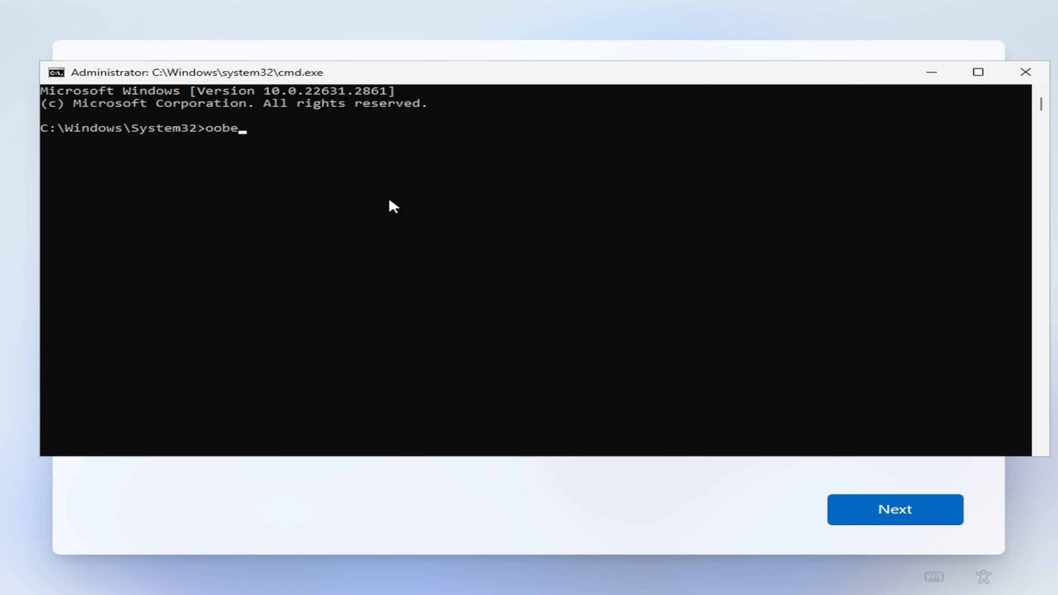
{"action": "type", "text": "\\"}
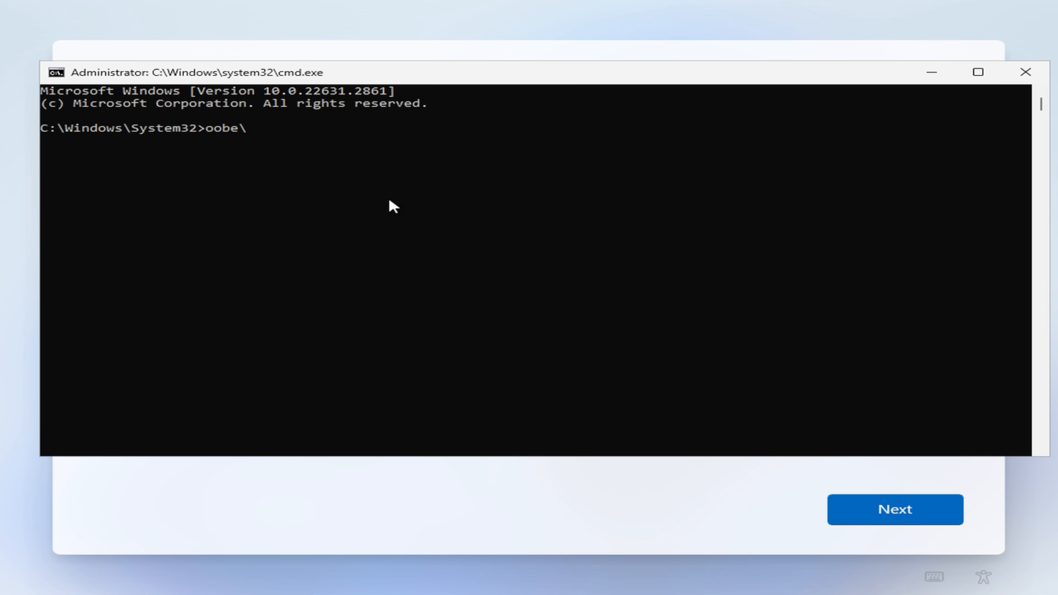
{"action": "type", "text": "b"}
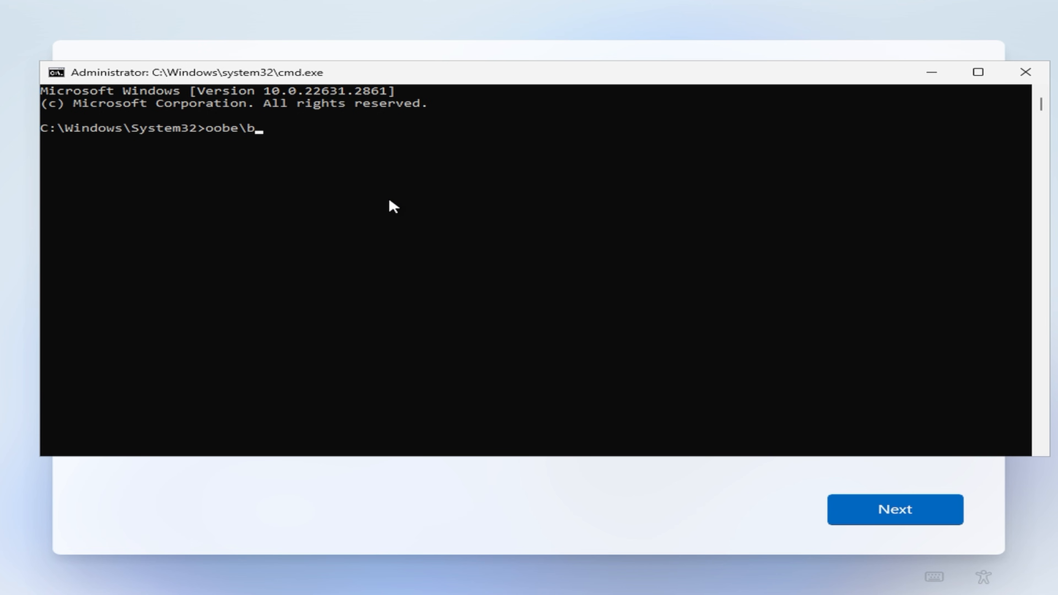
{"action": "type", "text": "ypassnro"}
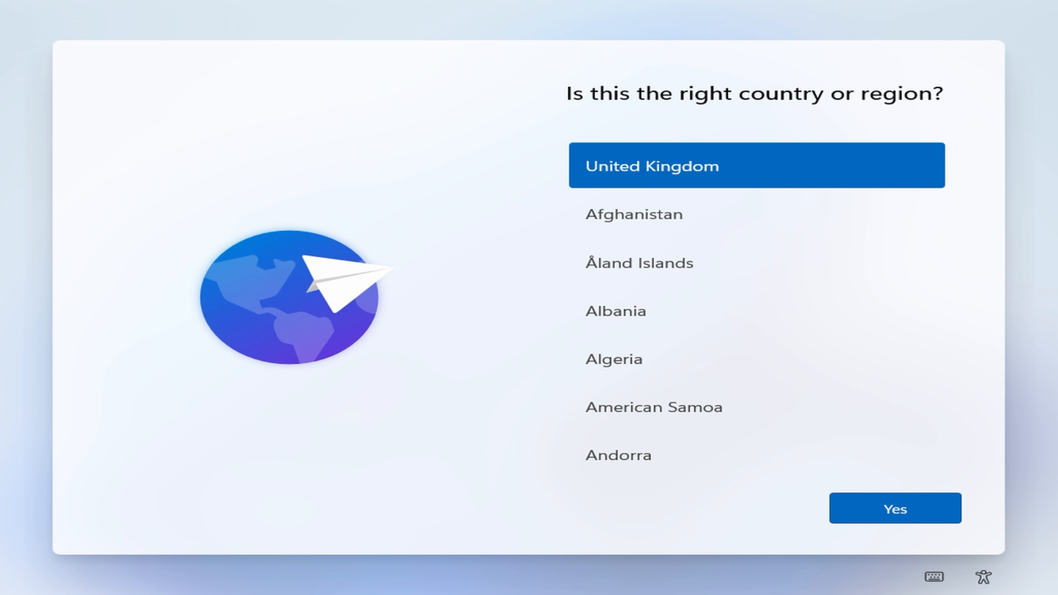
Confirm United Kingdom, choose limited setup without internet and continue past the account name step.
{"action": "left_click", "coordinate": [894, 508]}
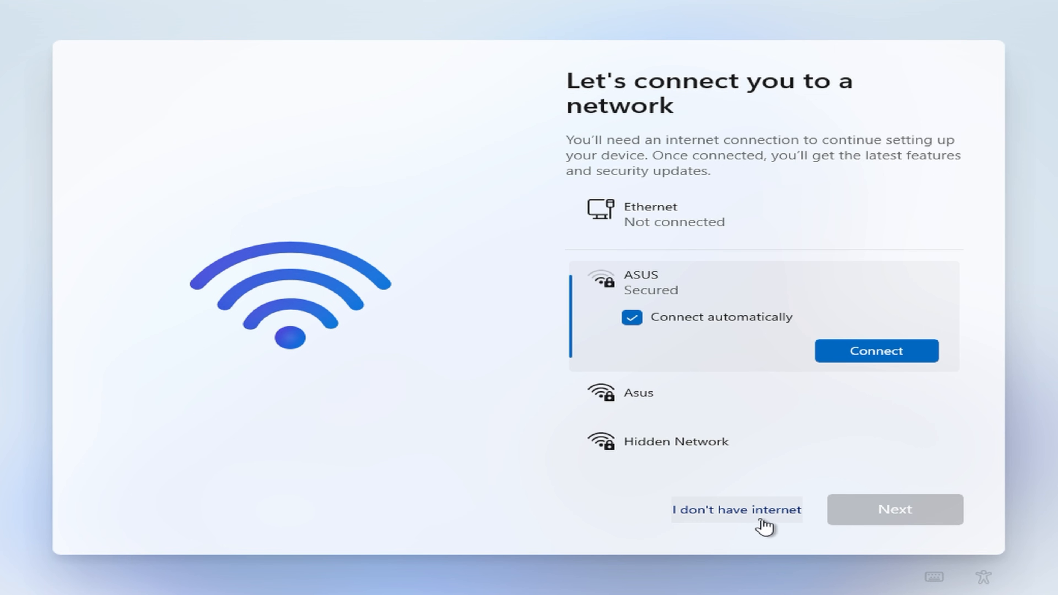
{"action": "mouse_move", "coordinate": [795, 336]}
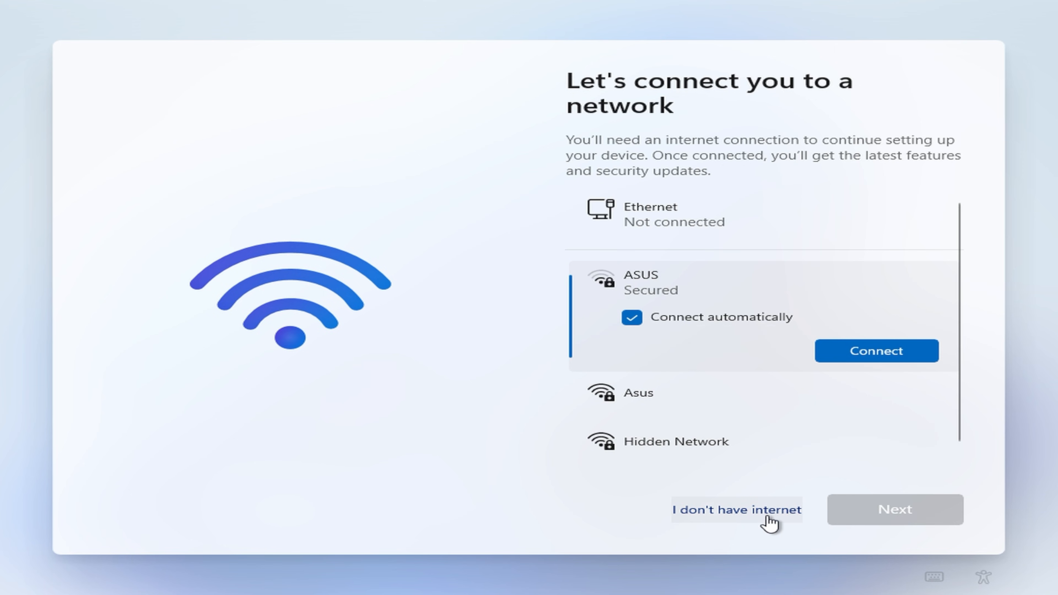
{"action": "left_click", "coordinate": [736, 509]}
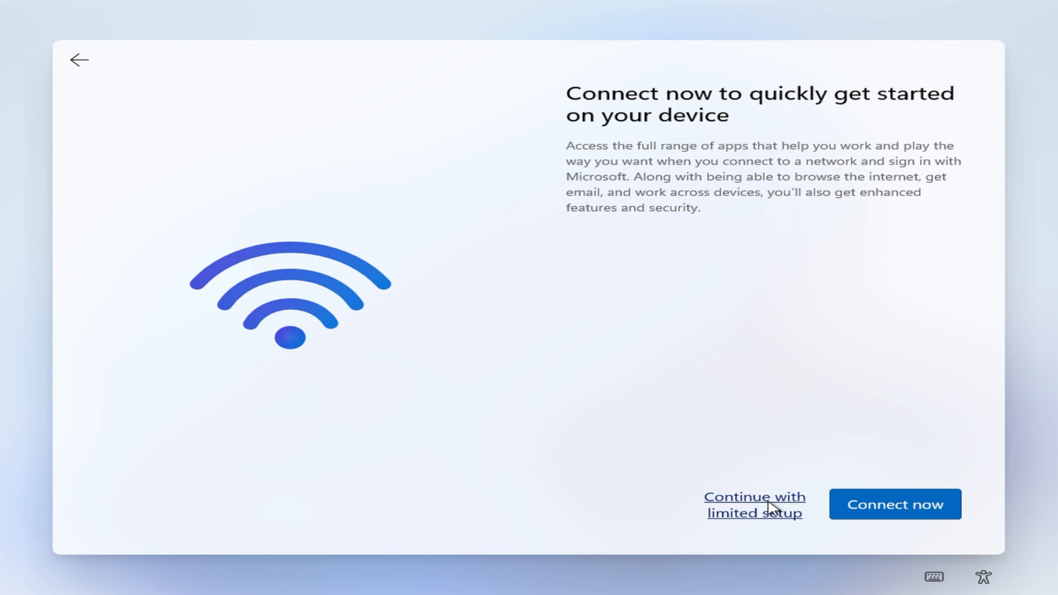
{"action": "left_click", "coordinate": [755, 505]}
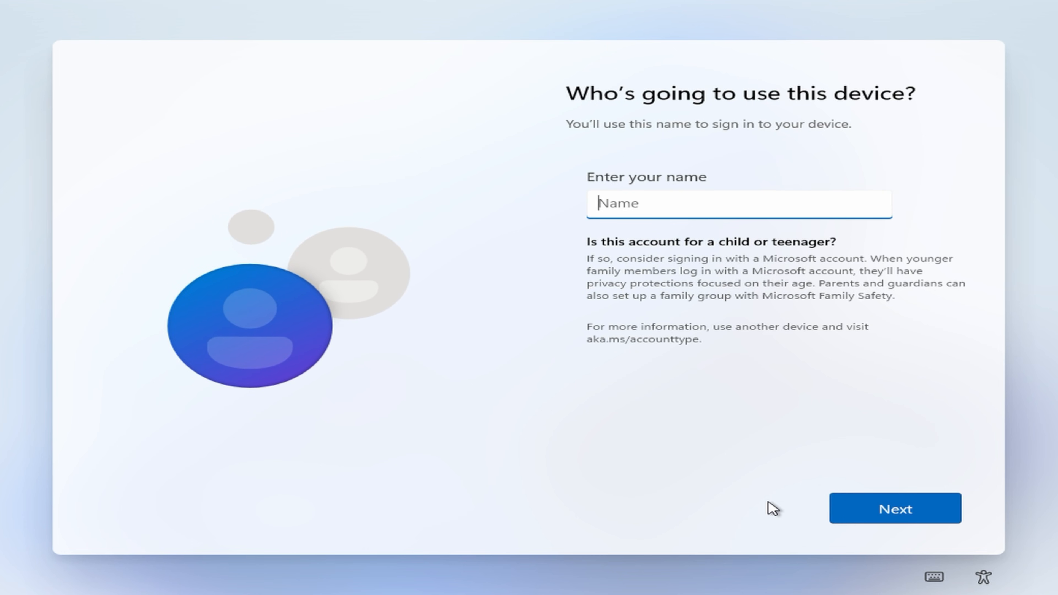
{"action": "left_click", "coordinate": [894, 508]}
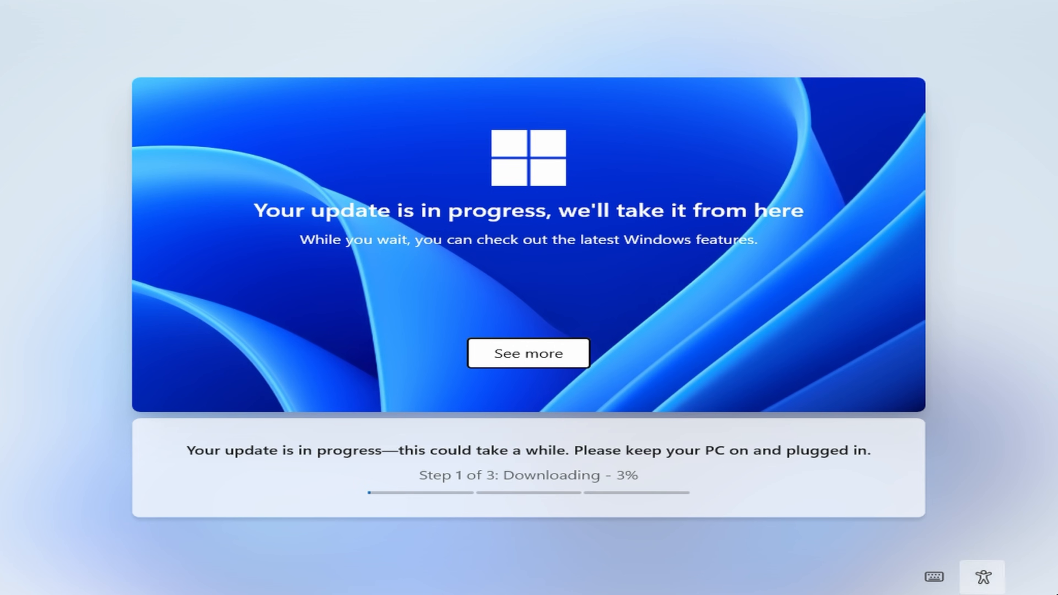
{"action": "mouse_move", "coordinate": [187, 11]}
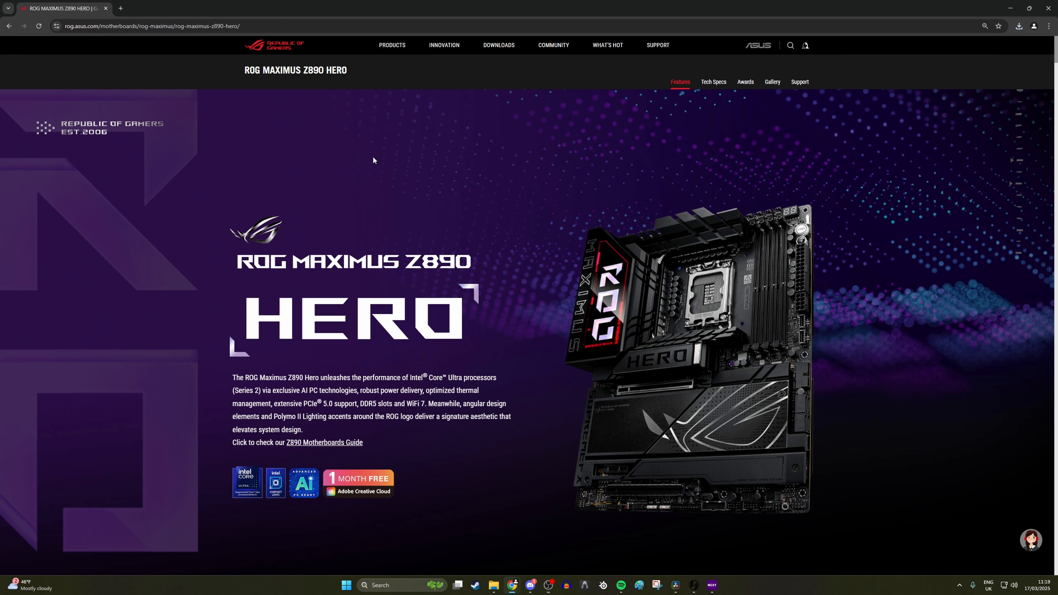
Find the Windows 11 64-bit Intel WiFi driver on the ROG Maximus Z890 Hero support page.
{"action": "left_click", "coordinate": [1031, 540]}
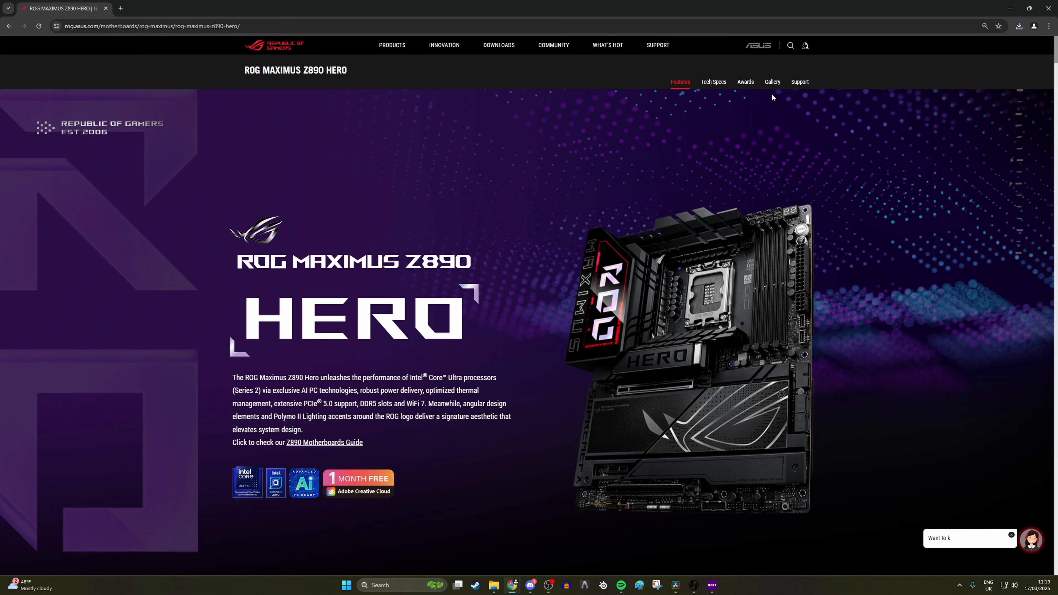
{"action": "left_click", "coordinate": [800, 81]}
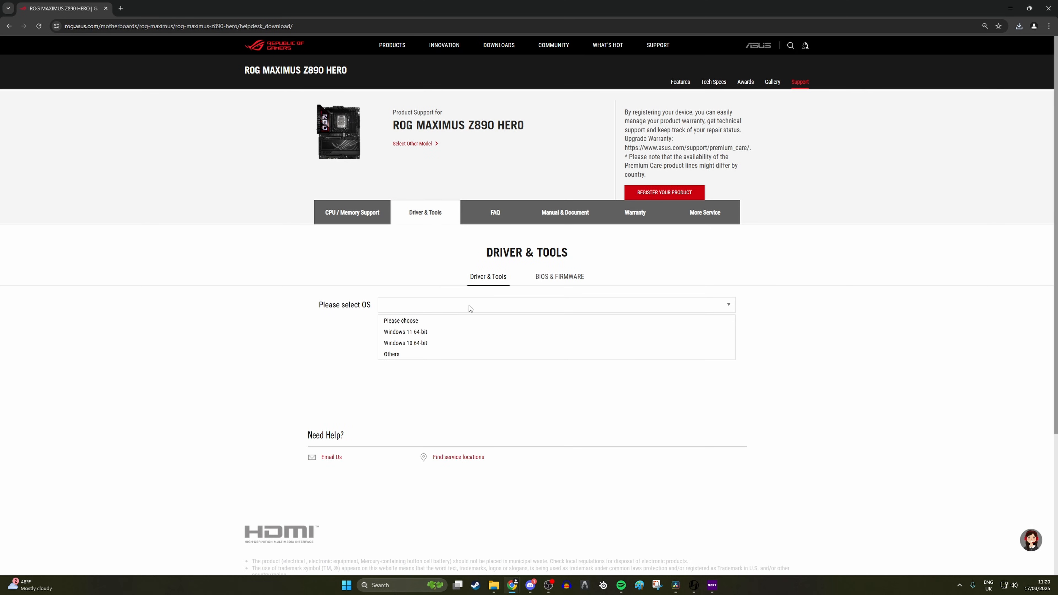
{"action": "left_click", "coordinate": [405, 331]}
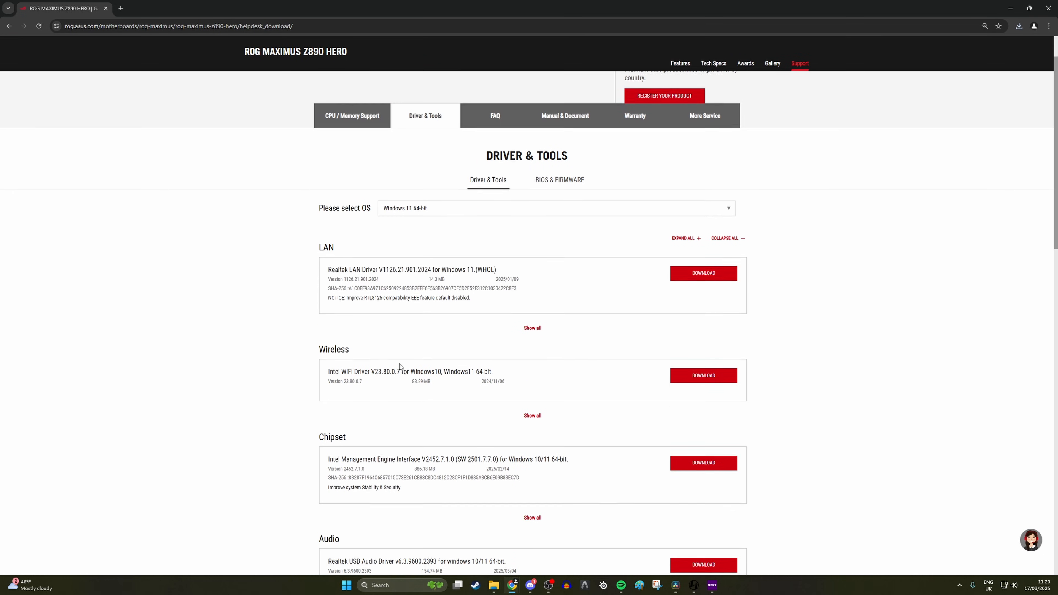
{"action": "scroll", "scroll_direction": "down", "scroll_amount": 3}
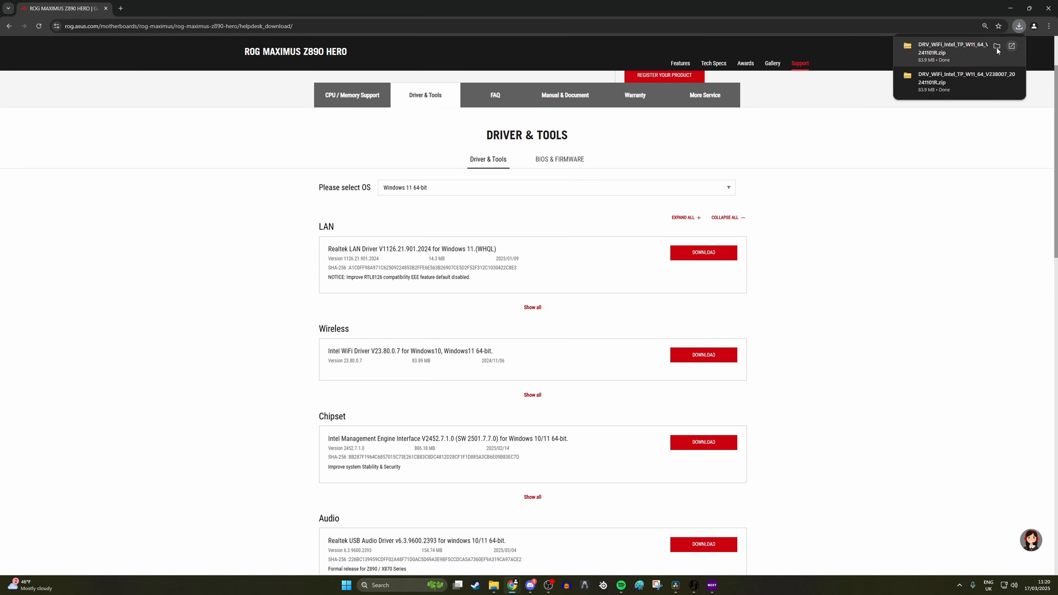
Extract the downloaded WiFi driver zip into its suggested Downloads folder.
{"action": "left_click", "coordinate": [998, 46]}
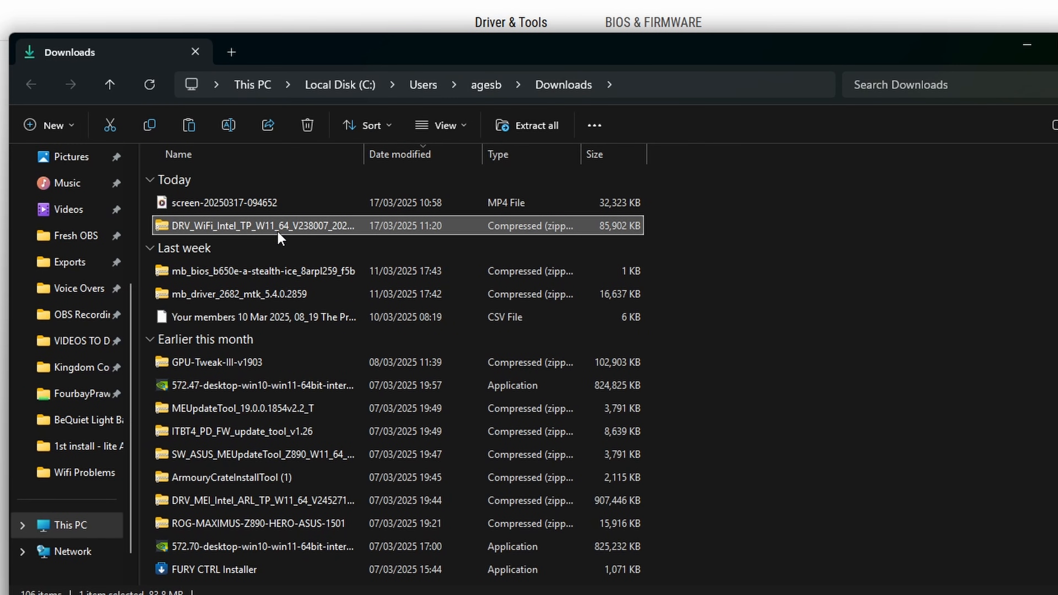
{"action": "left_click", "coordinate": [536, 126]}
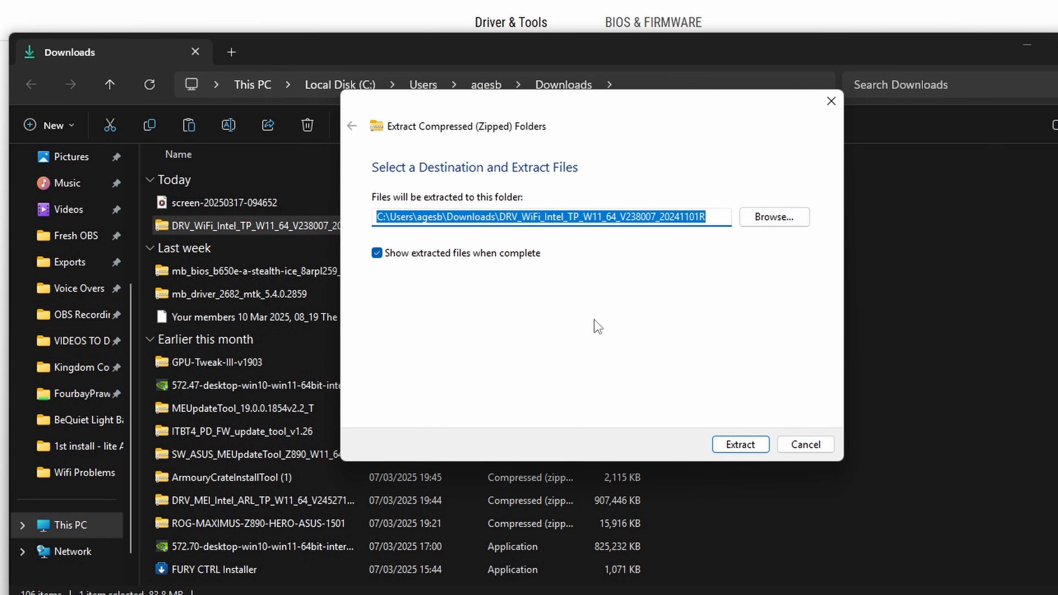
{"action": "left_click", "coordinate": [740, 445]}
{"action": "type", "text": "d"}
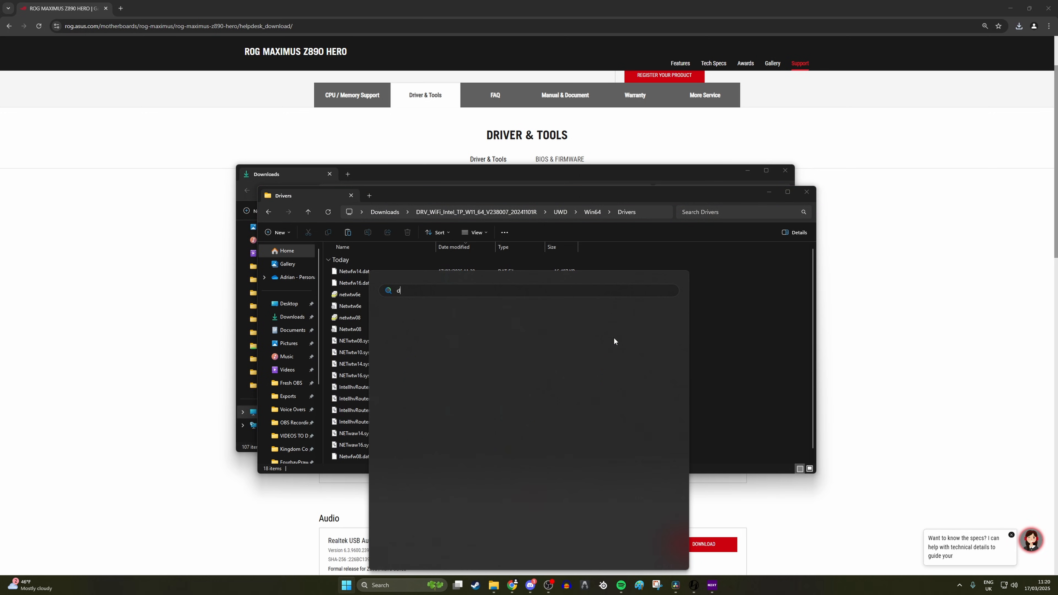
Start a manual driver update for the Intel Wi-Fi 7 BE200 adapter in Device Manager.
{"action": "type", "text": "evice Manager"}
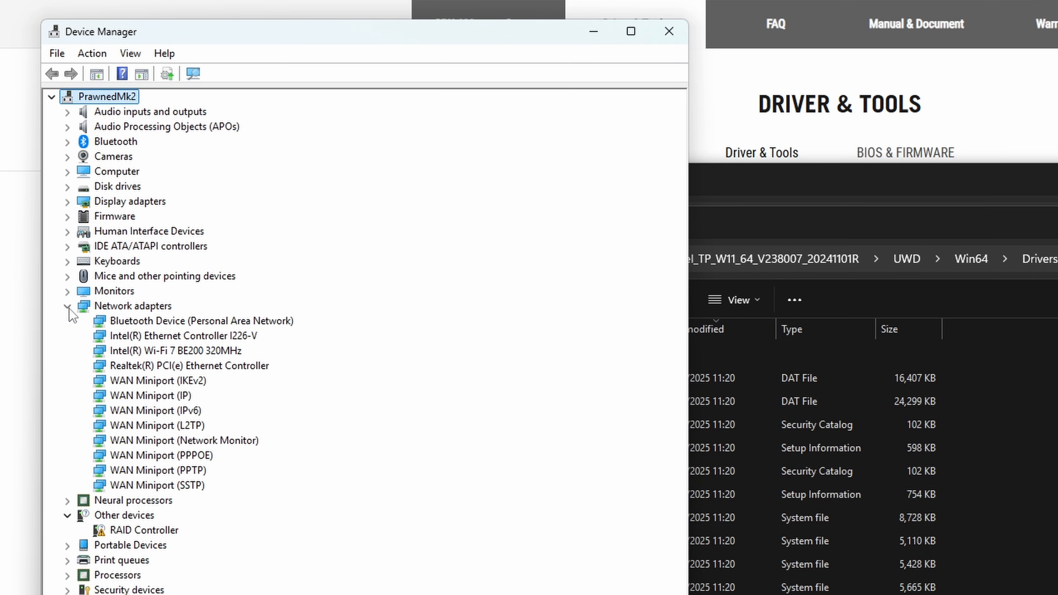
{"action": "left_click", "coordinate": [168, 350]}
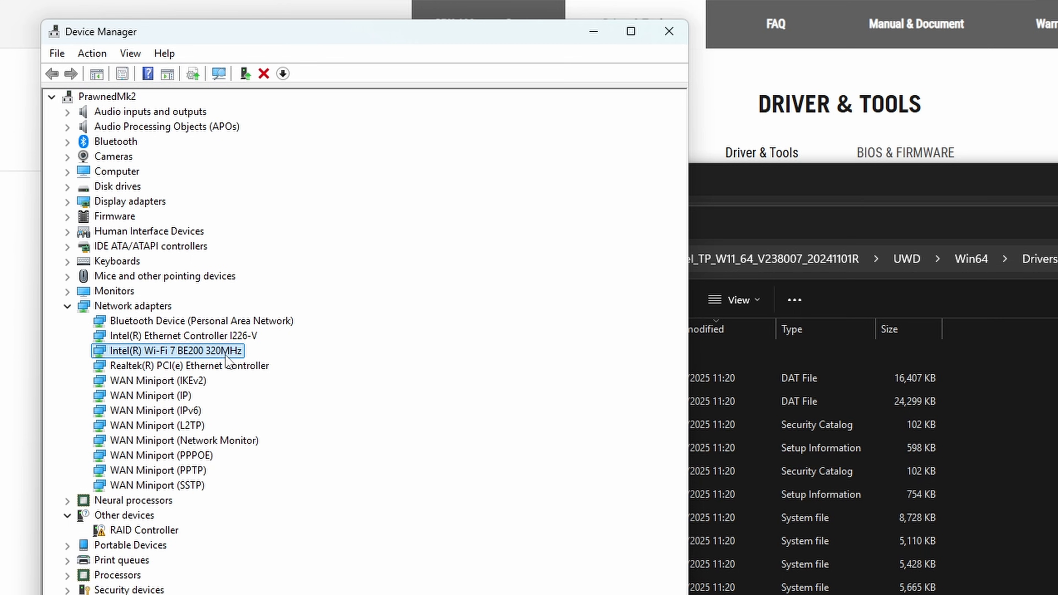
{"action": "right_click", "coordinate": [173, 351]}
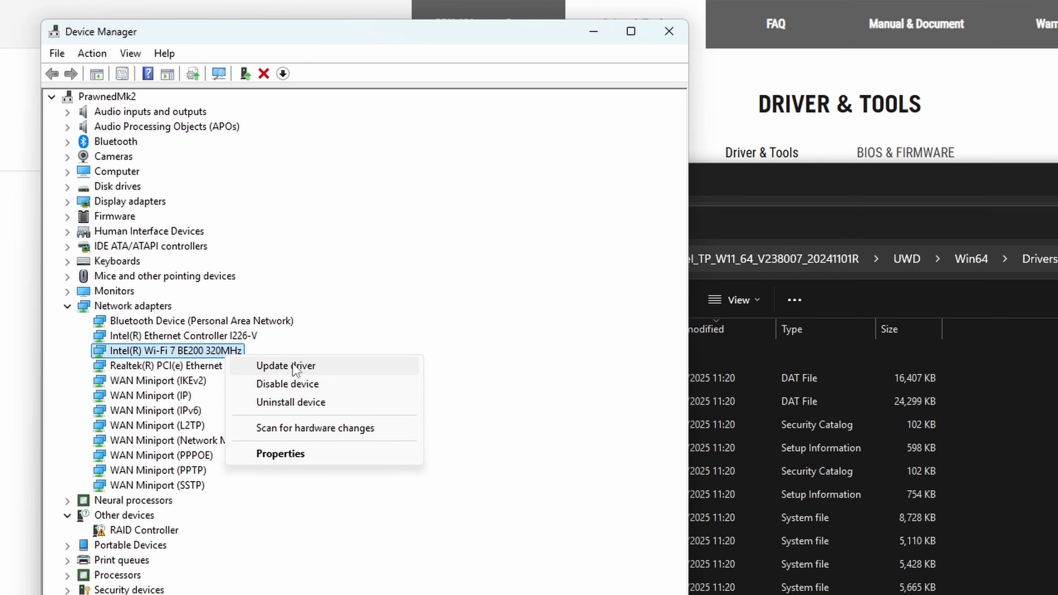
{"action": "left_click", "coordinate": [286, 365]}
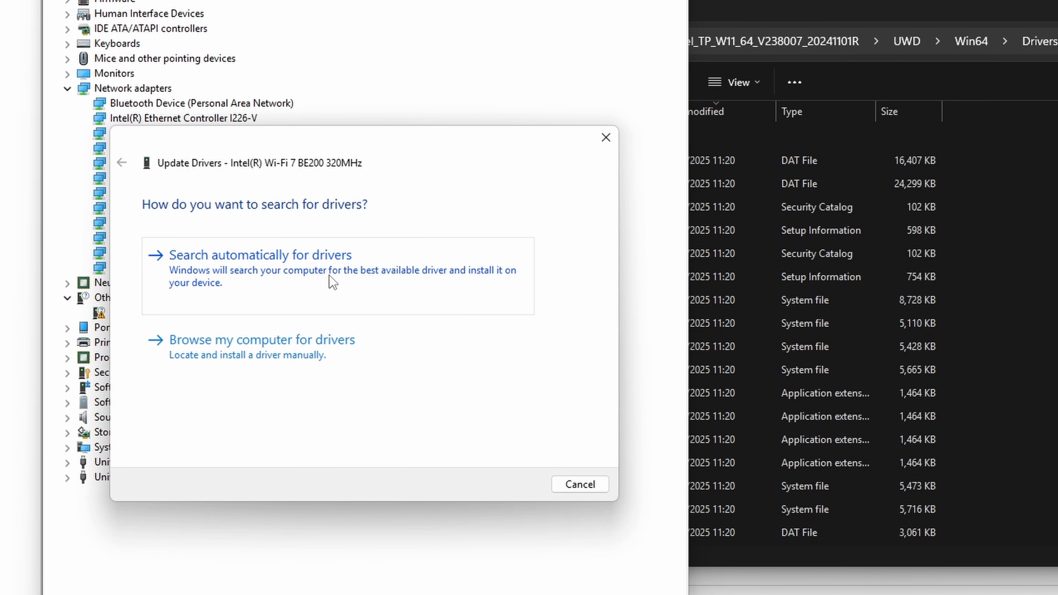
{"action": "left_click", "coordinate": [262, 339]}
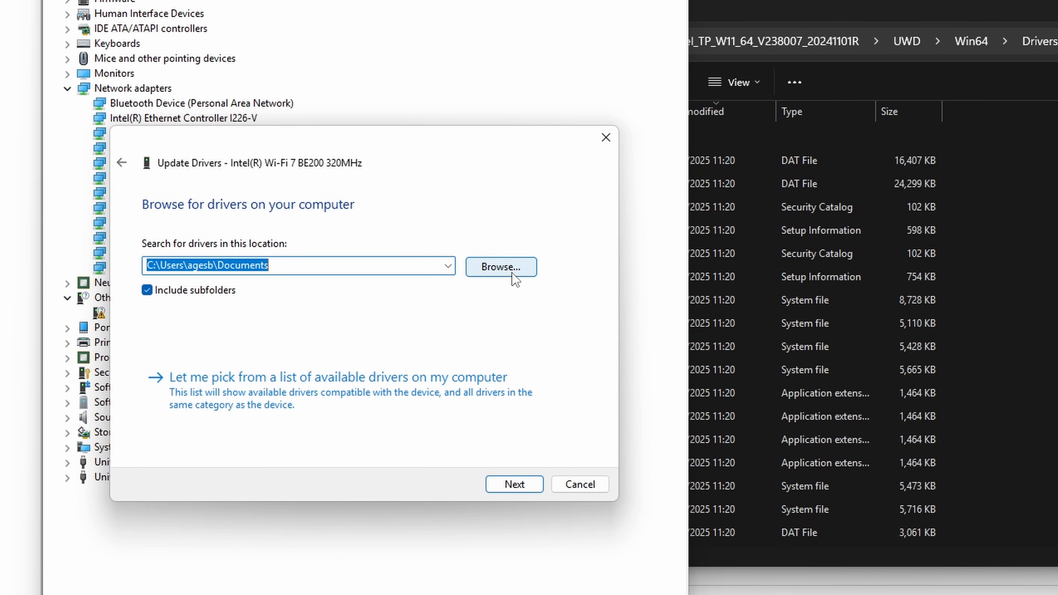
Search the extracted Win64 Drivers folder, confirming the best driver is already installed.
{"action": "left_click", "coordinate": [501, 267]}
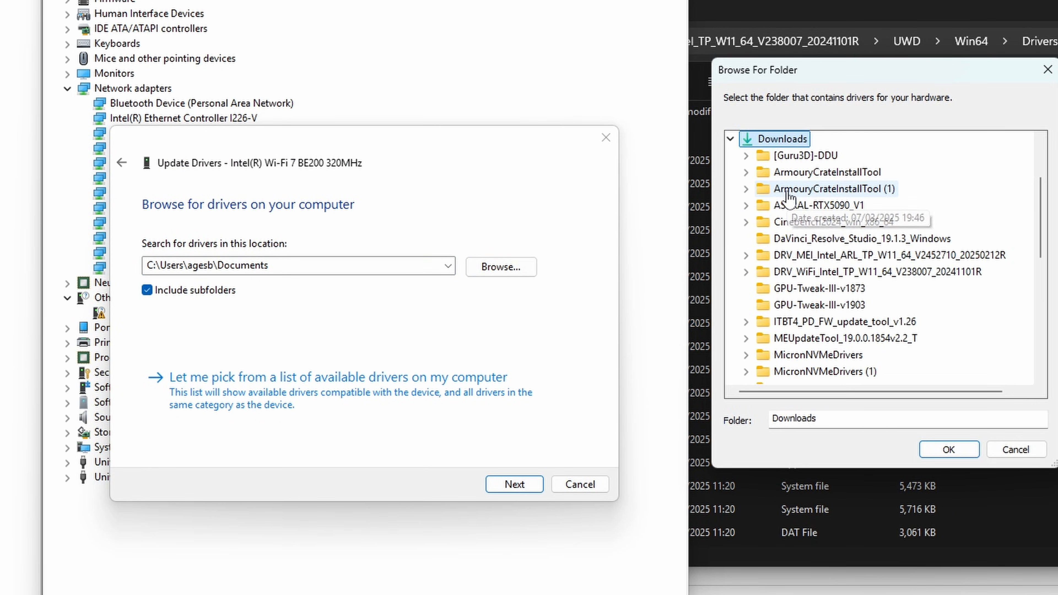
{"action": "mouse_move", "coordinate": [935, 258]}
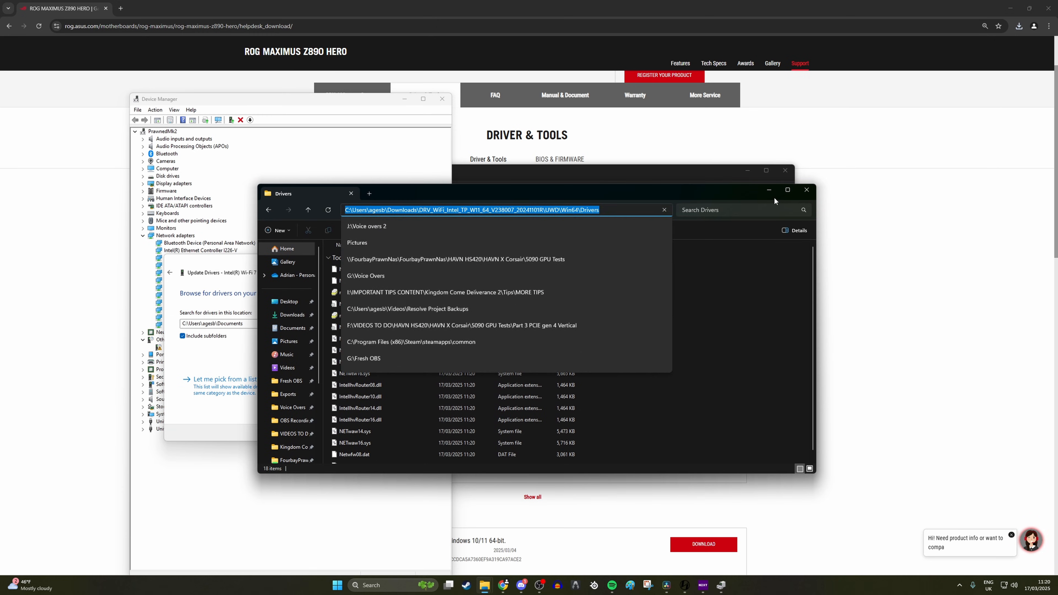
{"action": "left_click", "coordinate": [359, 324]}
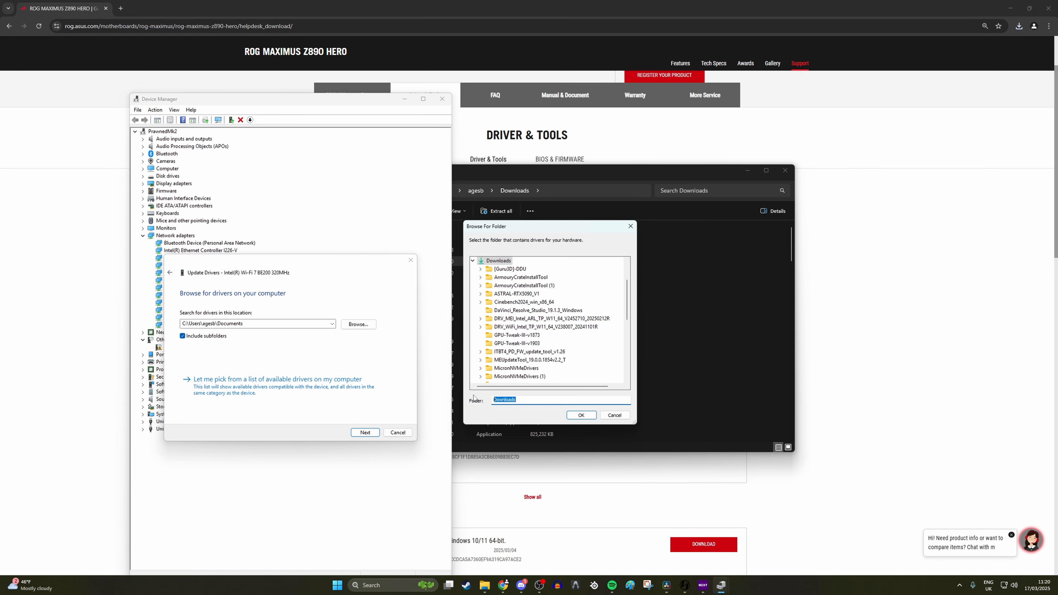
{"action": "left_click", "coordinate": [581, 415]}
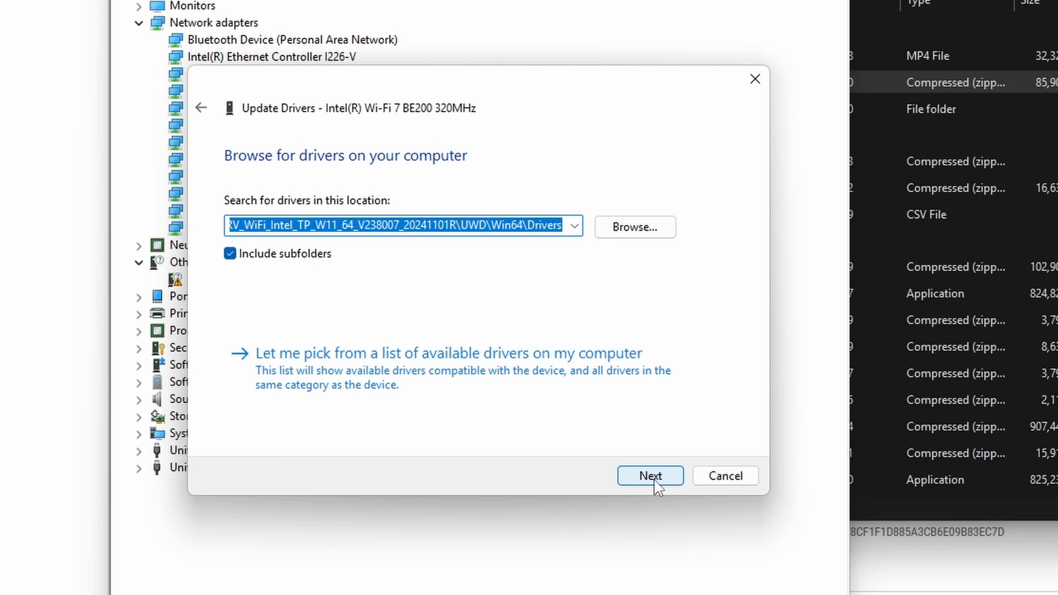
{"action": "left_click", "coordinate": [650, 475]}
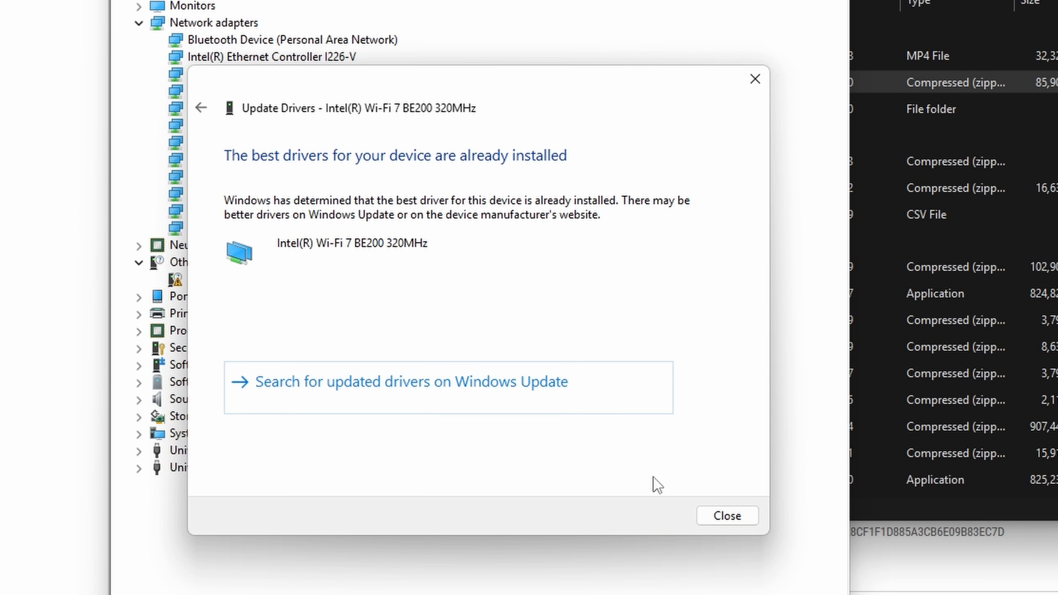
{"action": "mouse_move", "coordinate": [686, 499]}
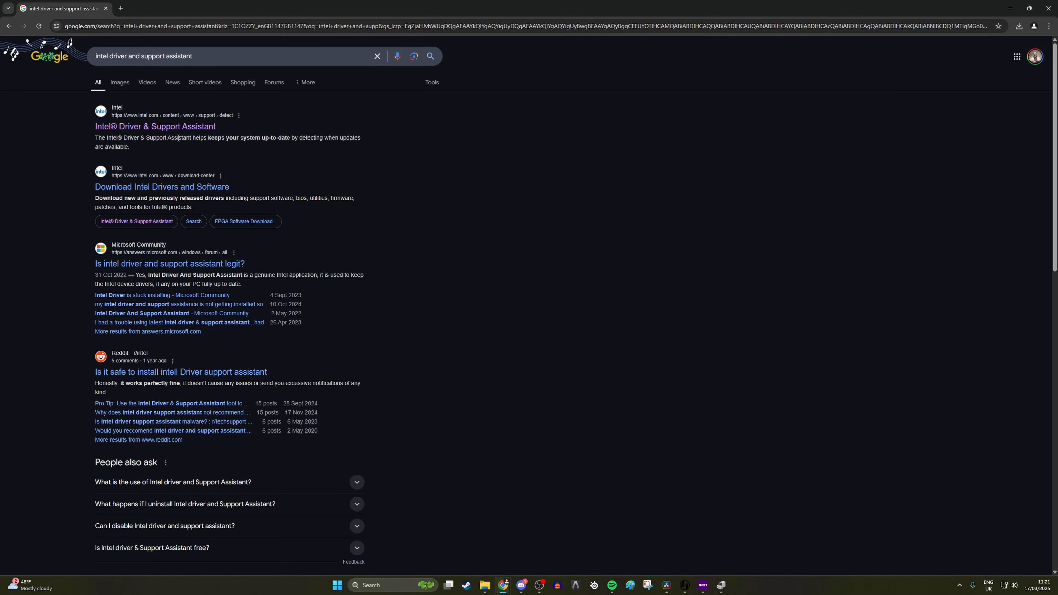
View Intel Driver & Support Assistant install history showing successful Wi-Fi and Bluetooth drivers.
{"action": "left_click", "coordinate": [154, 126]}
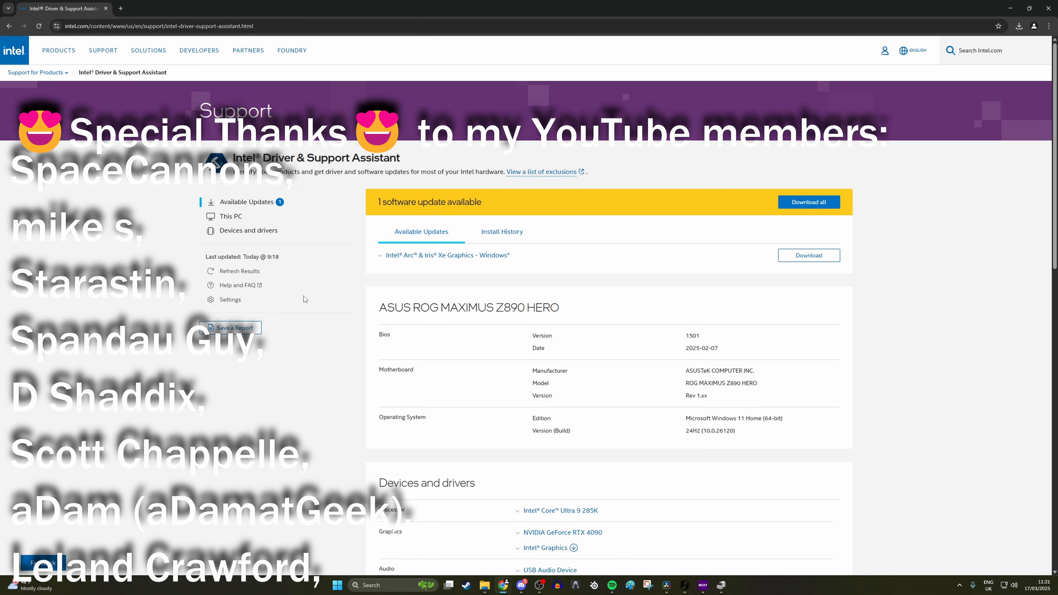
{"action": "left_click", "coordinate": [503, 232]}
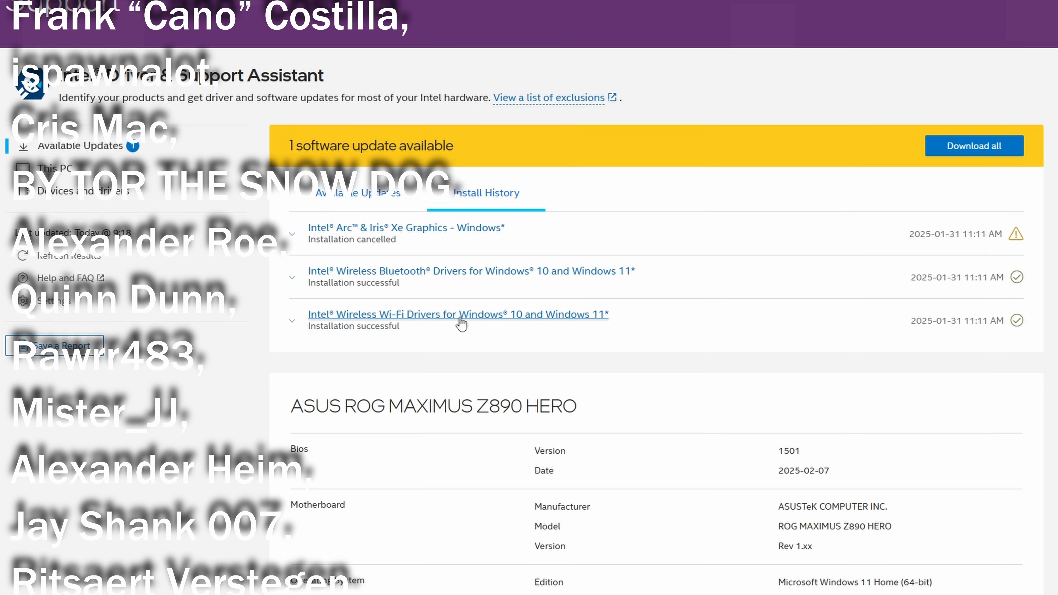